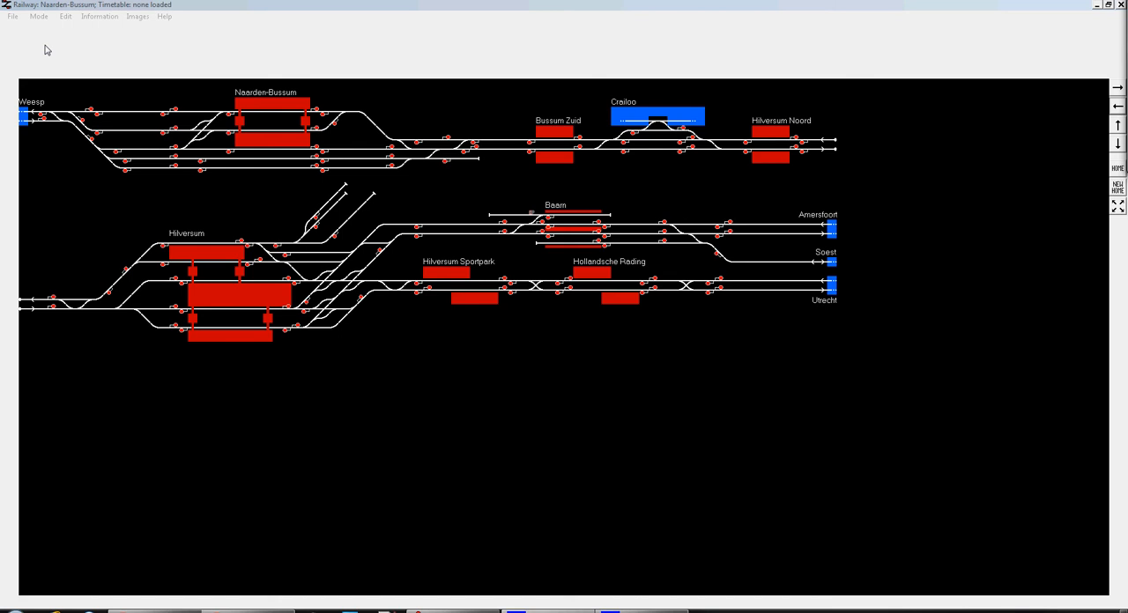
mouse_move(60, 69)
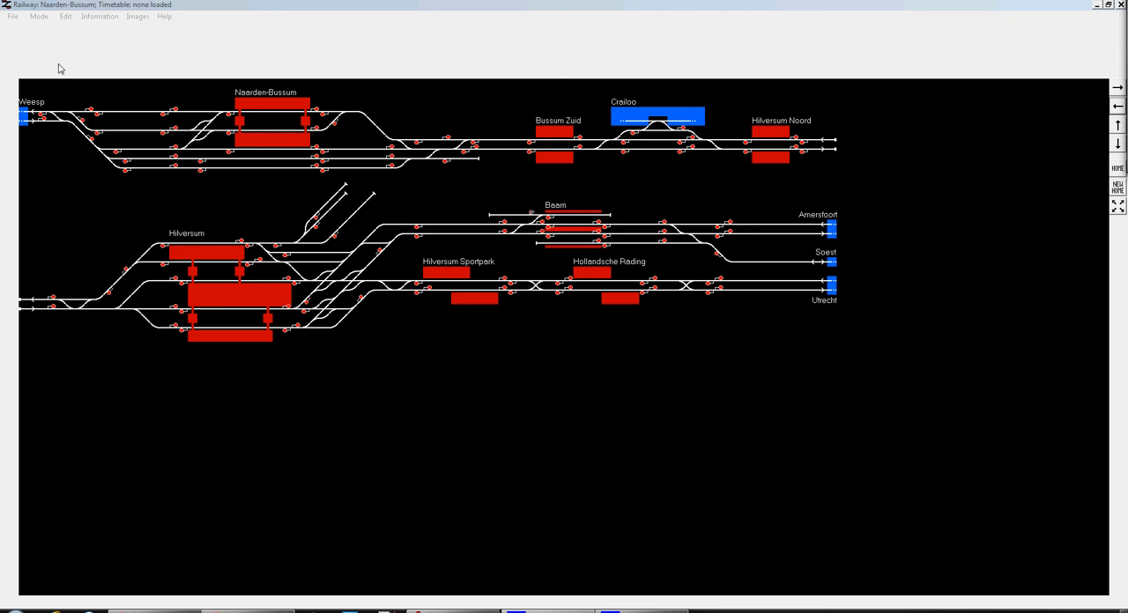
Load the Naarden-Bussum.ttb timetable via File > Load timetable, then browse the Mode menu
left_click(98, 16)
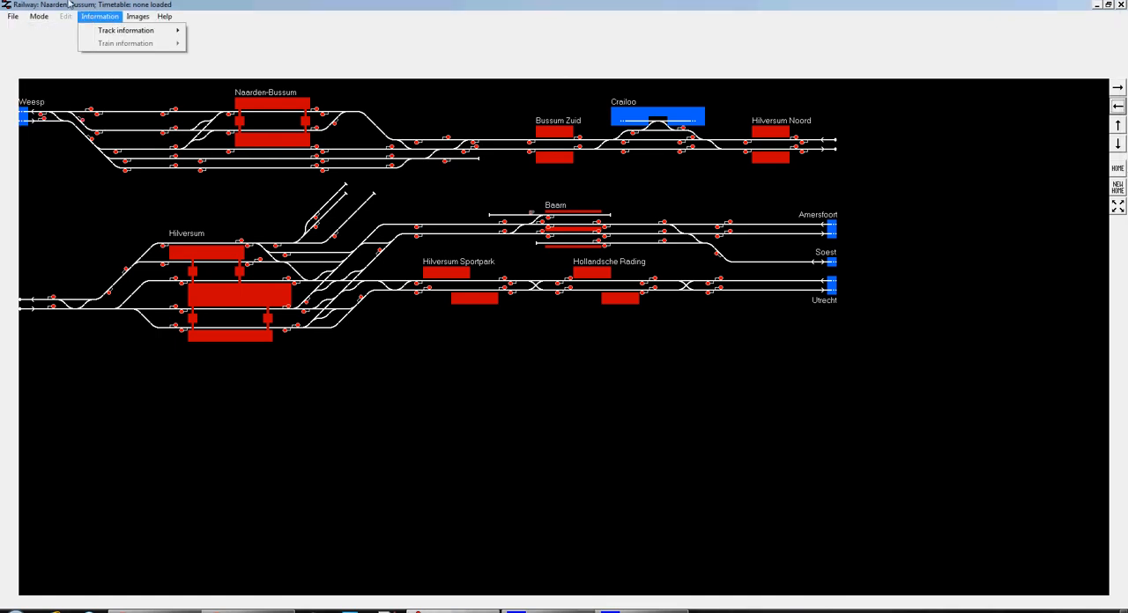
left_click(12, 16)
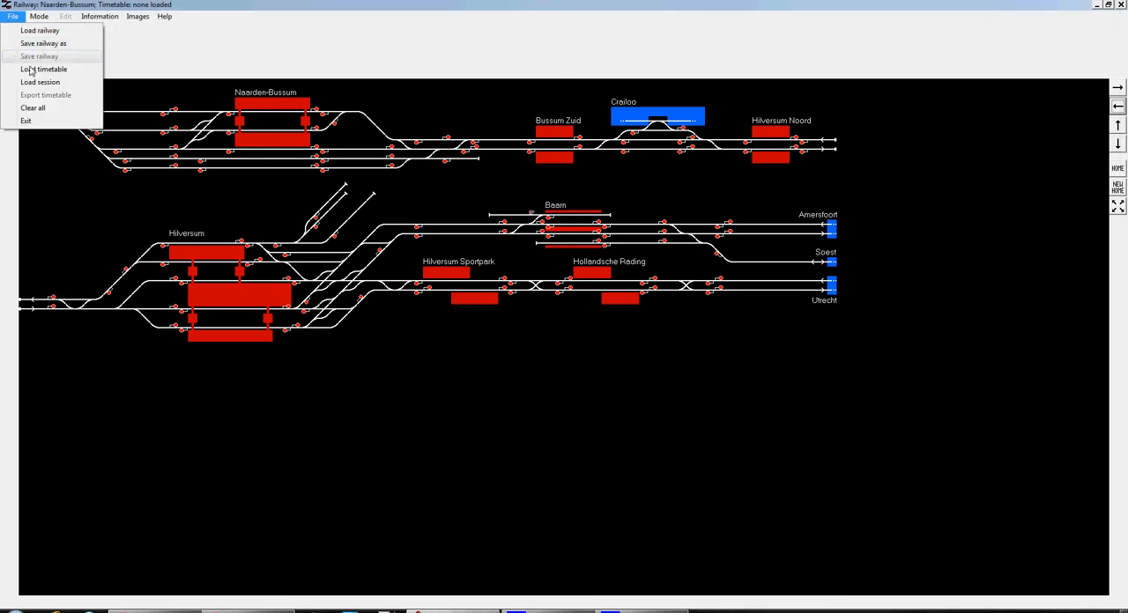
left_click(42, 69)
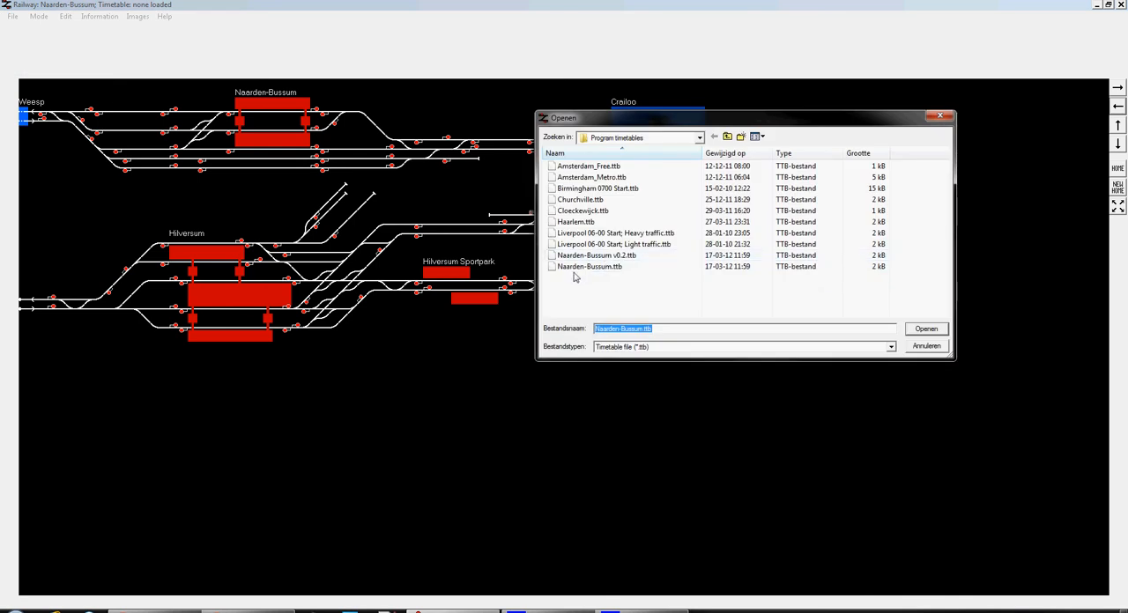
left_click(926, 328)
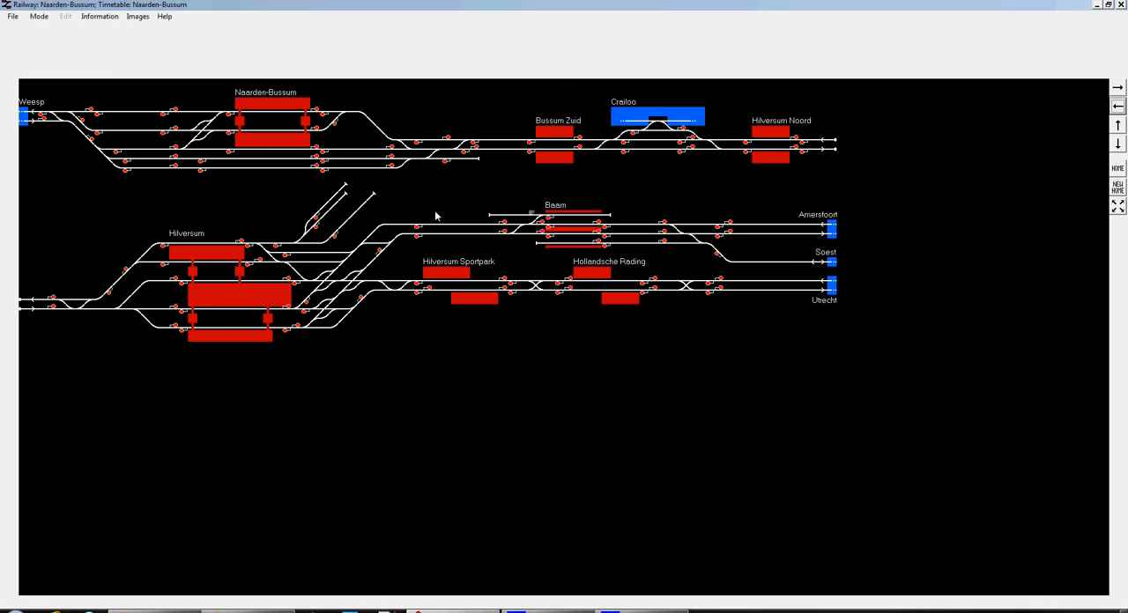
left_click(38, 16)
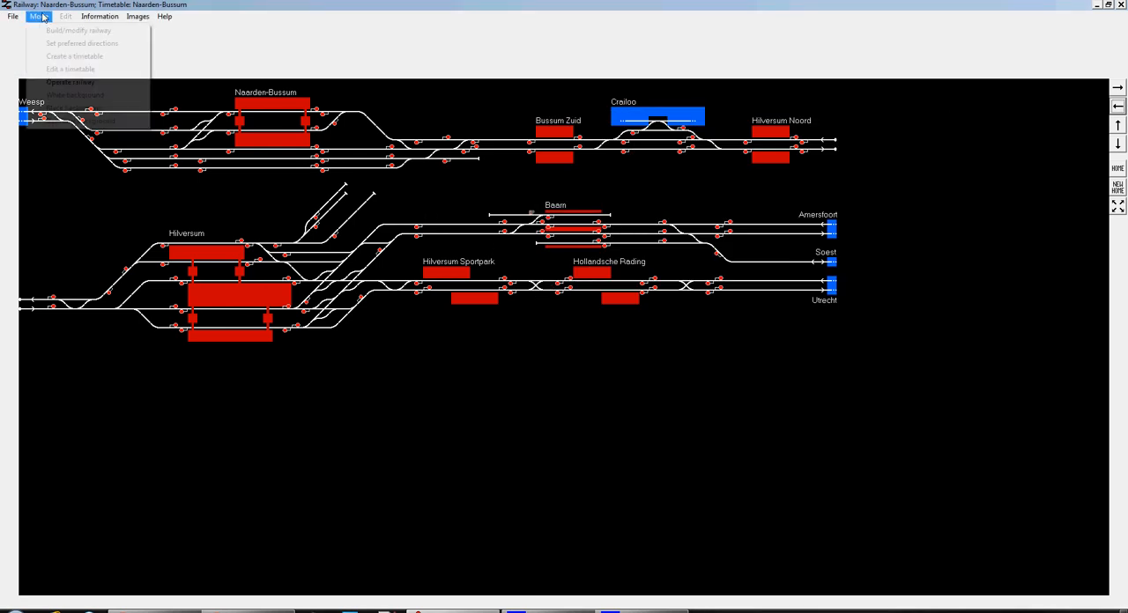
Enter Operate railway mode and set an automatic signal route from Weesp toward Naarden-Bussum
left_click(71, 81)
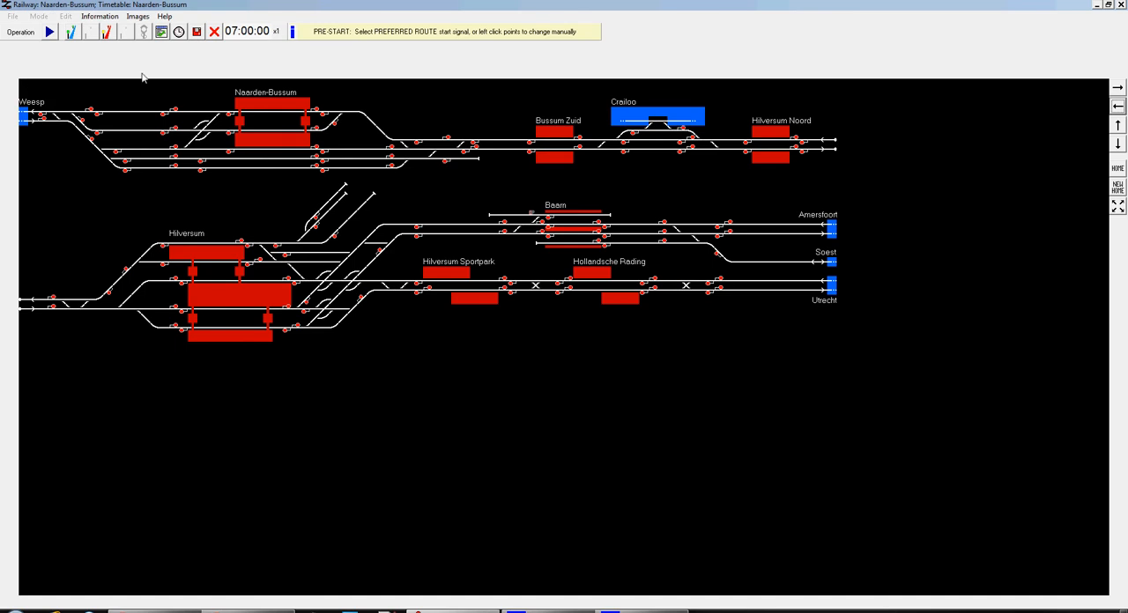
mouse_move(28, 47)
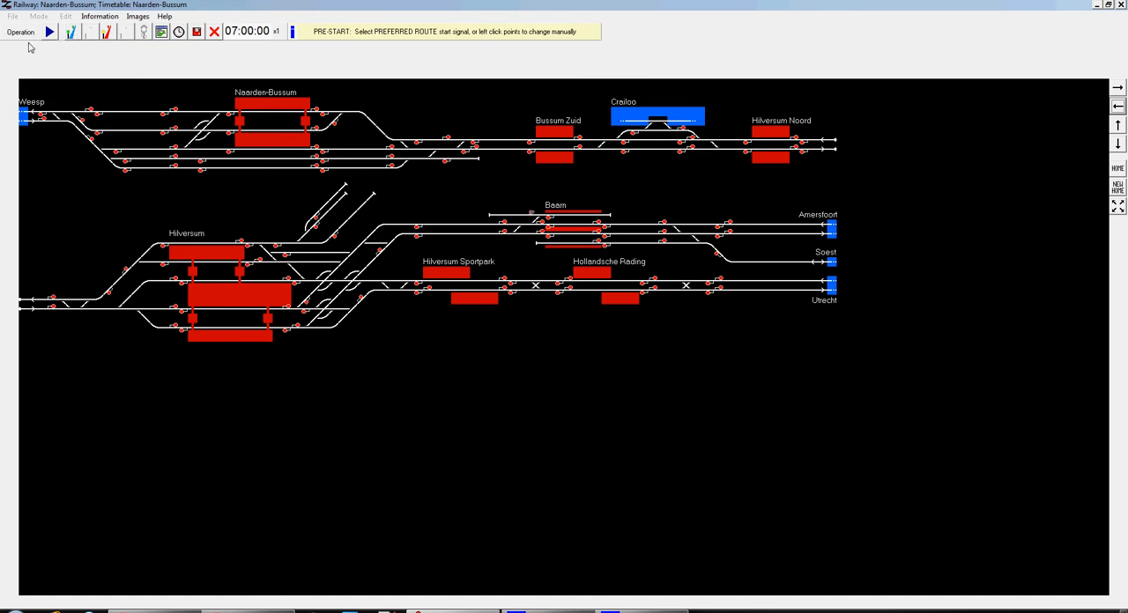
mouse_move(50, 32)
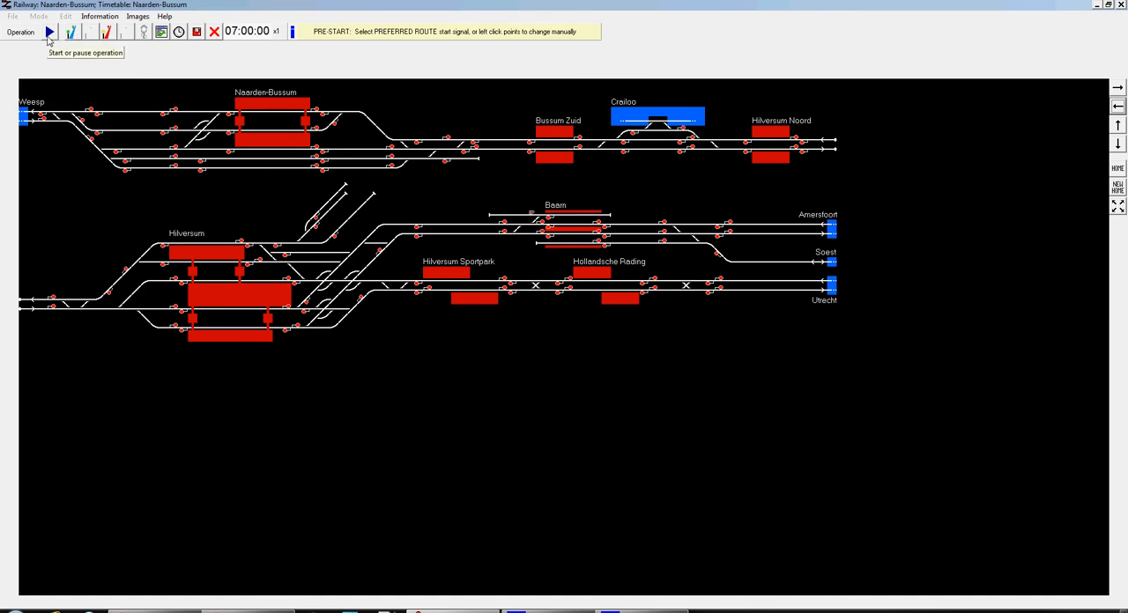
mouse_move(55, 38)
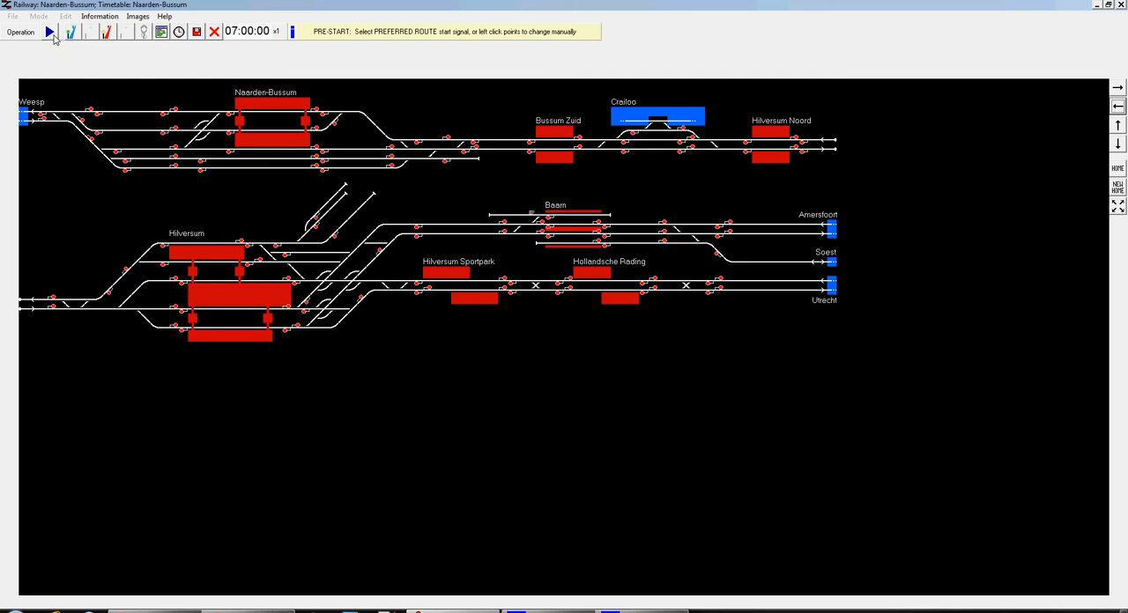
mouse_move(74, 39)
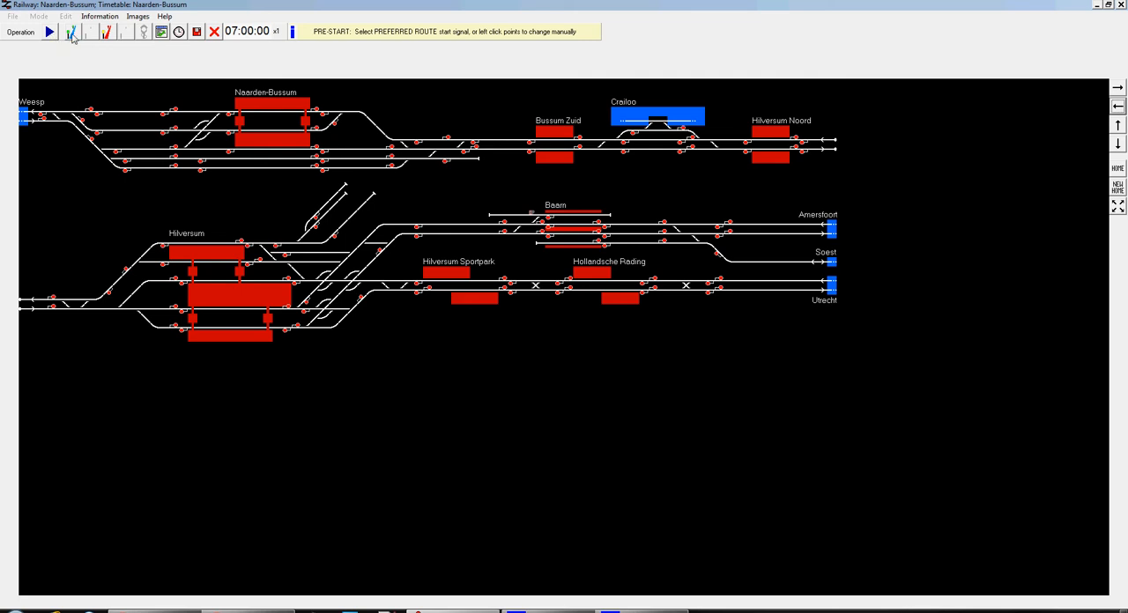
left_click(88, 32)
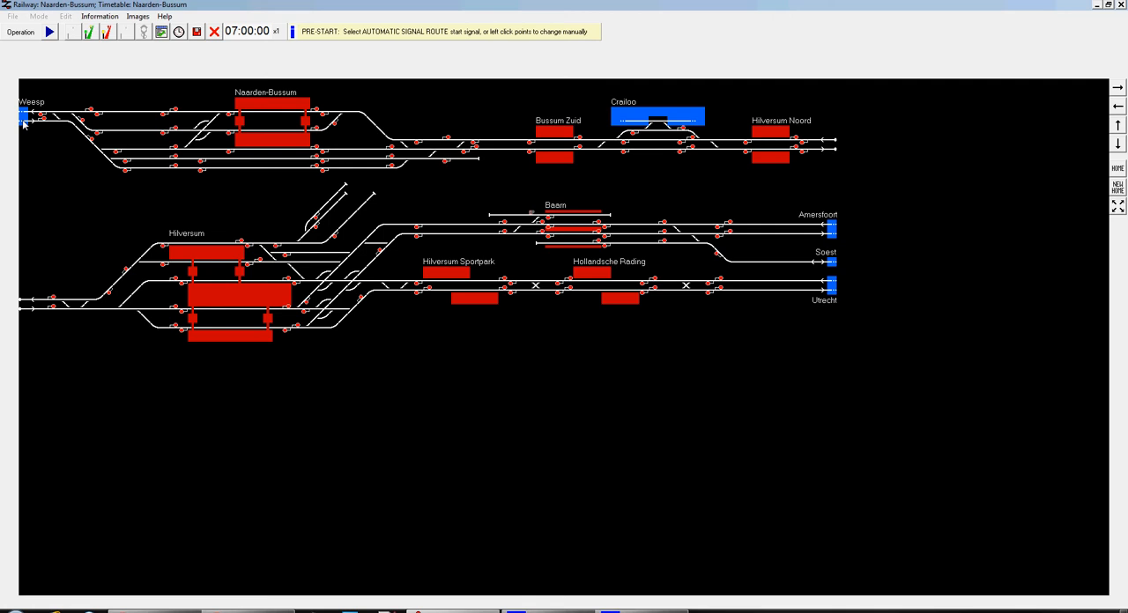
left_click(25, 120)
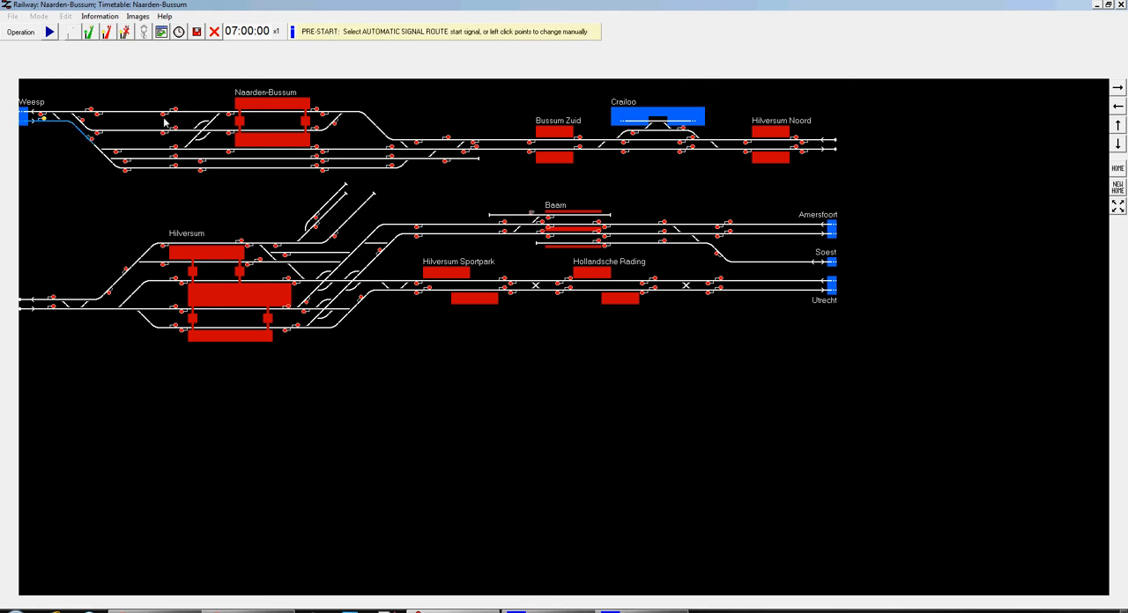
mouse_move(104, 116)
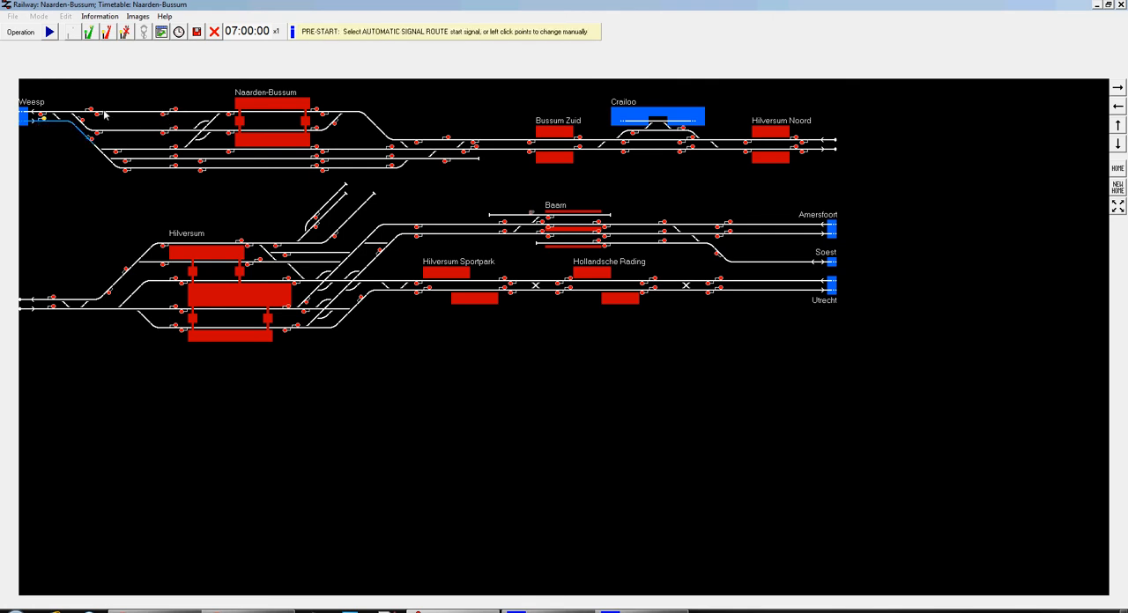
left_click(164, 115)
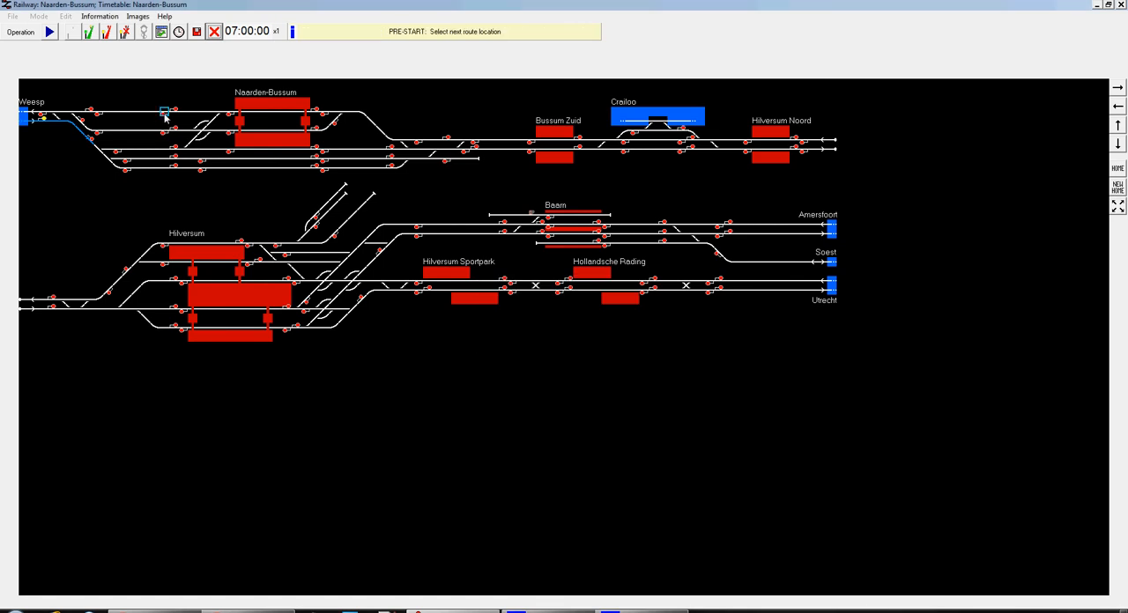
left_click(164, 114)
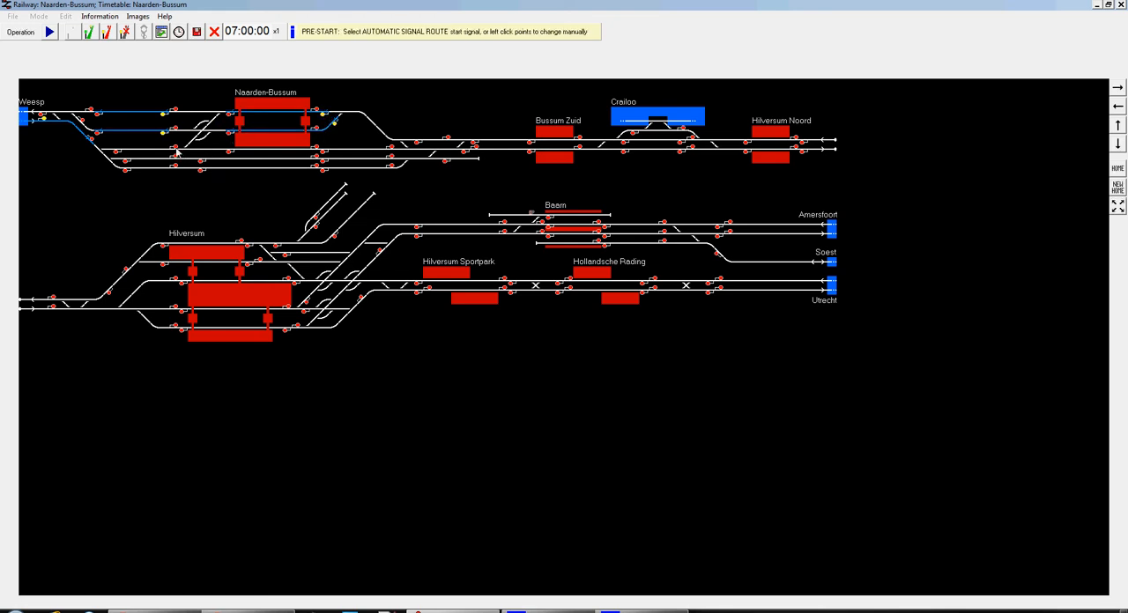
mouse_move(186, 159)
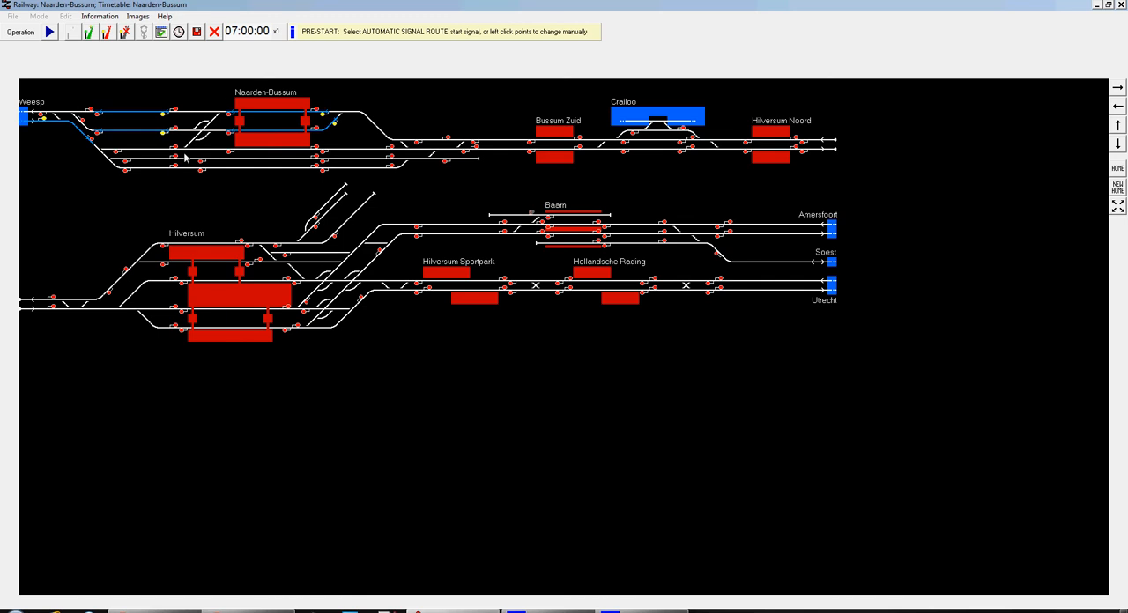
mouse_move(342, 109)
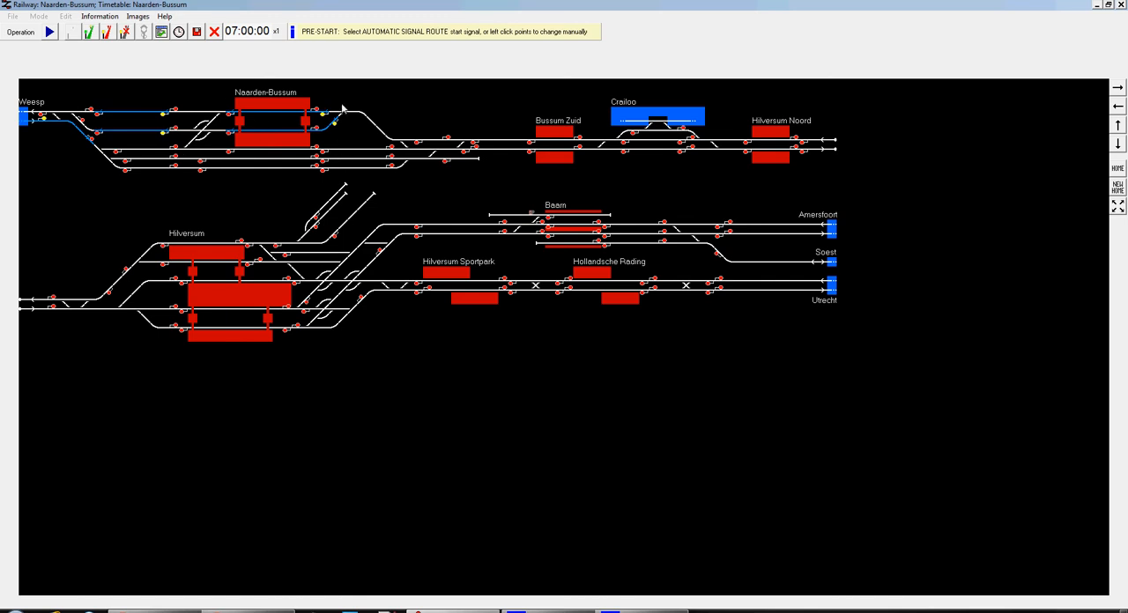
mouse_move(356, 129)
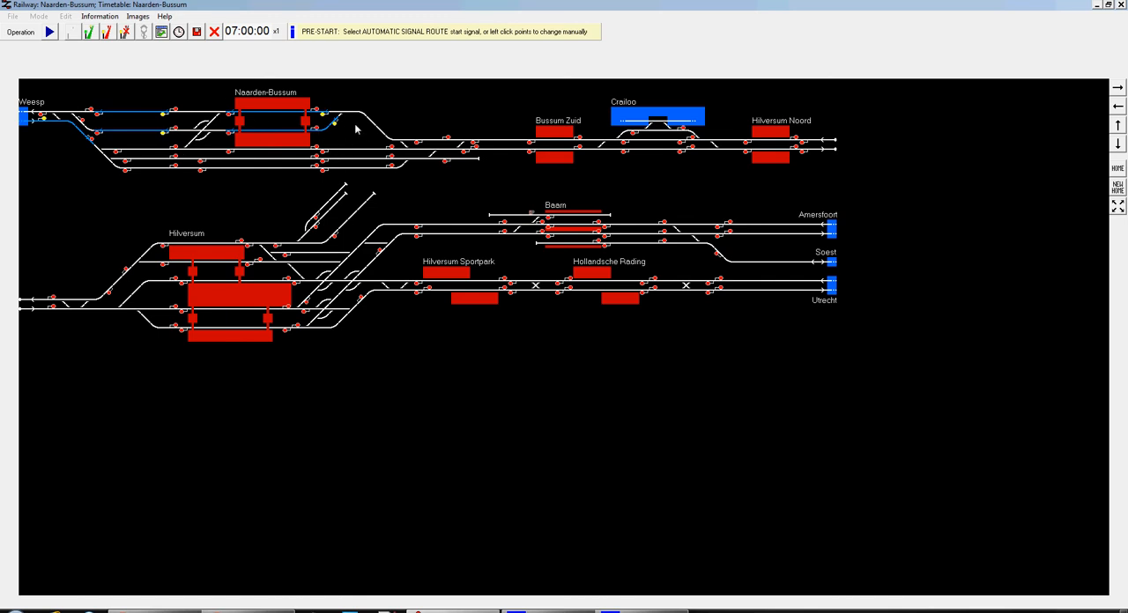
mouse_move(238, 156)
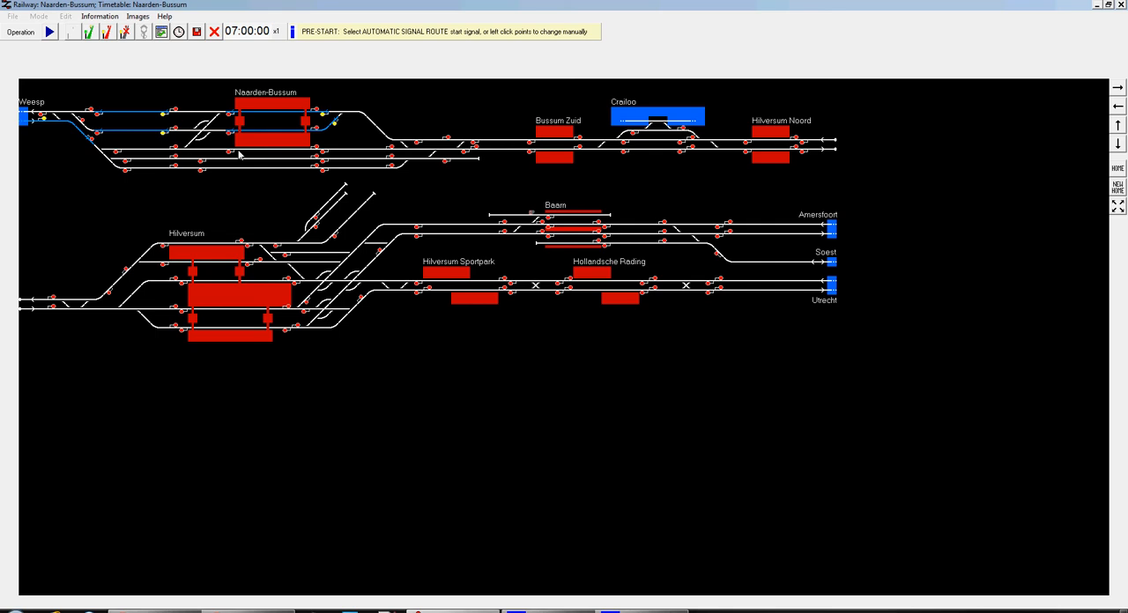
Extend the blue automatic routes past Naarden-Bussum toward Bussum Zuid, signal to signal
left_click(314, 148)
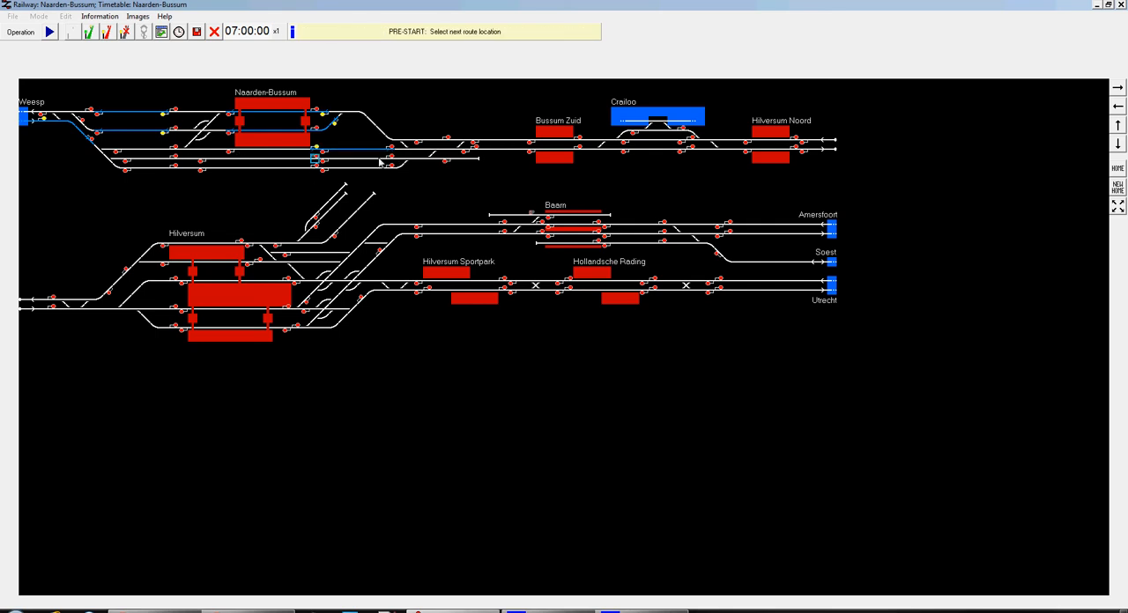
left_click(313, 166)
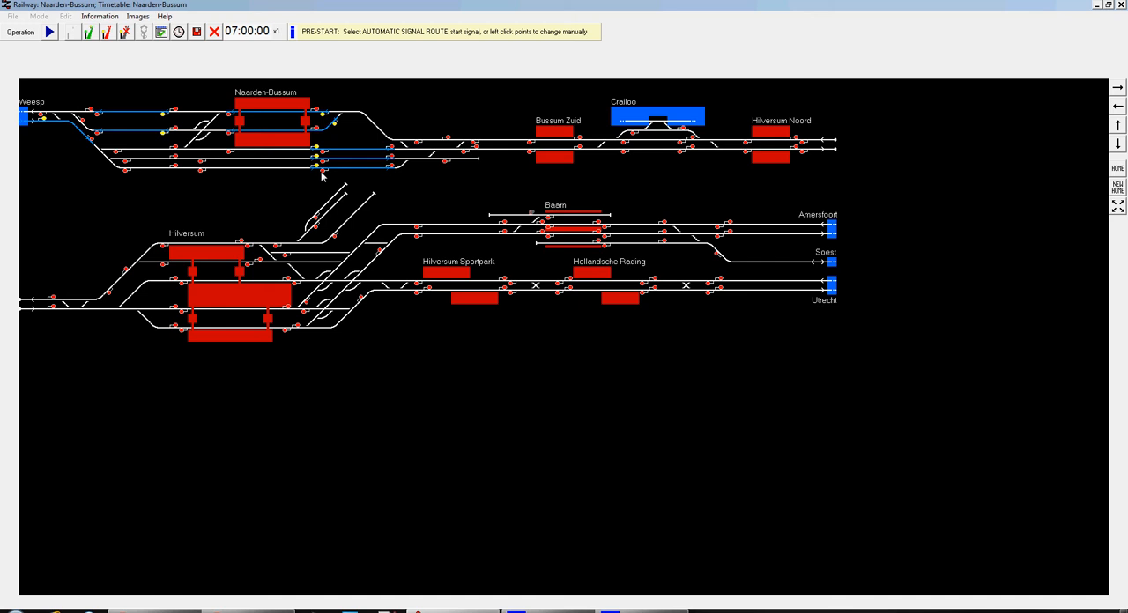
left_click(173, 159)
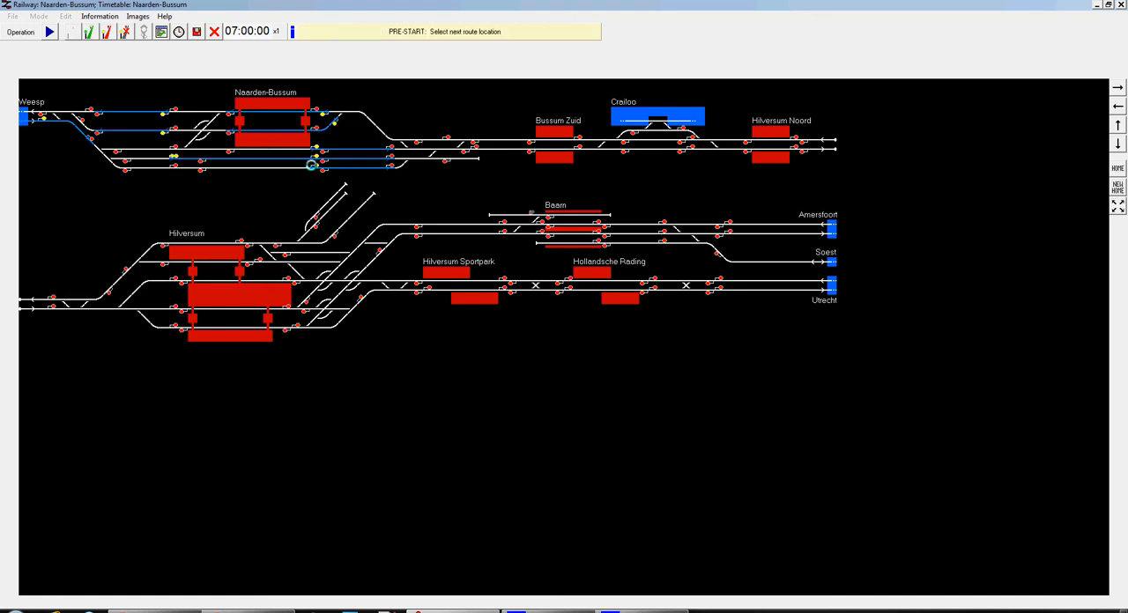
left_click(310, 166)
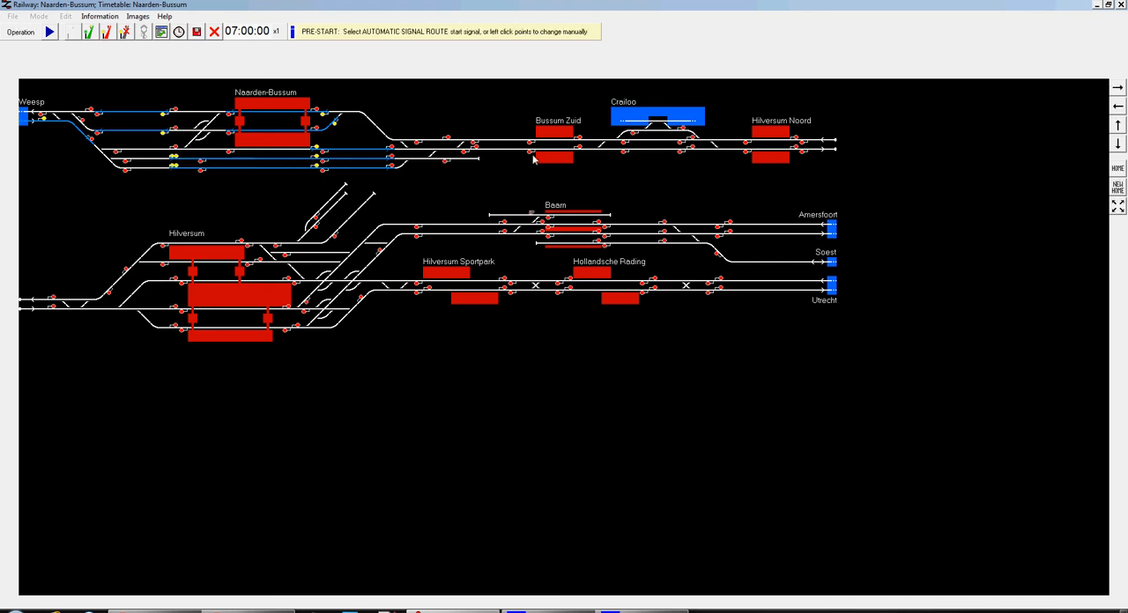
Choose start signals for further automatic routes, leaving one awaiting its end signal
left_click(474, 148)
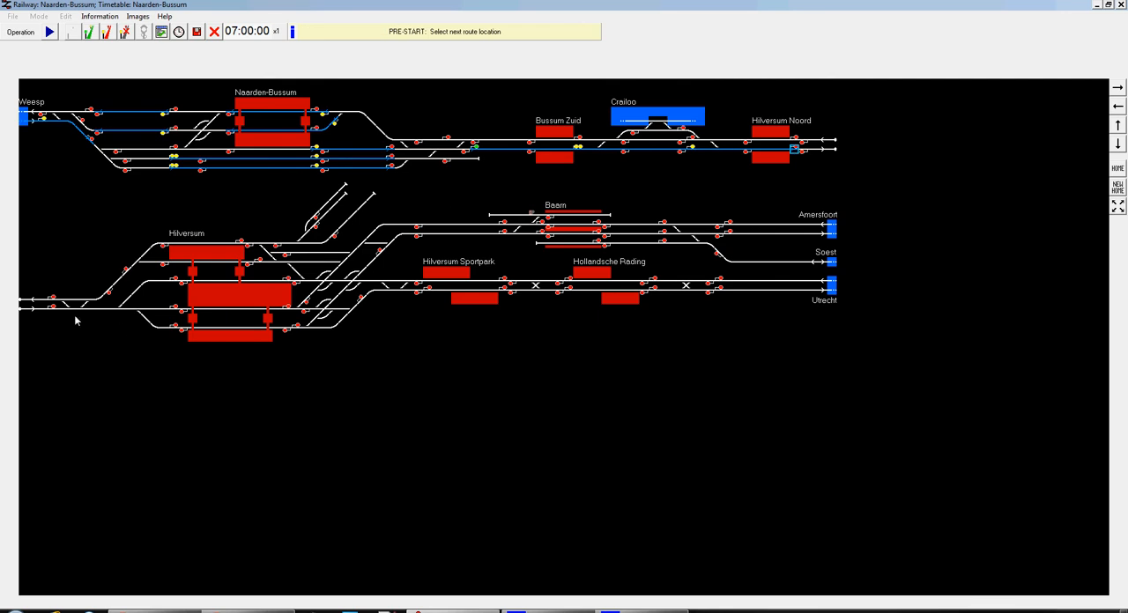
left_click(50, 309)
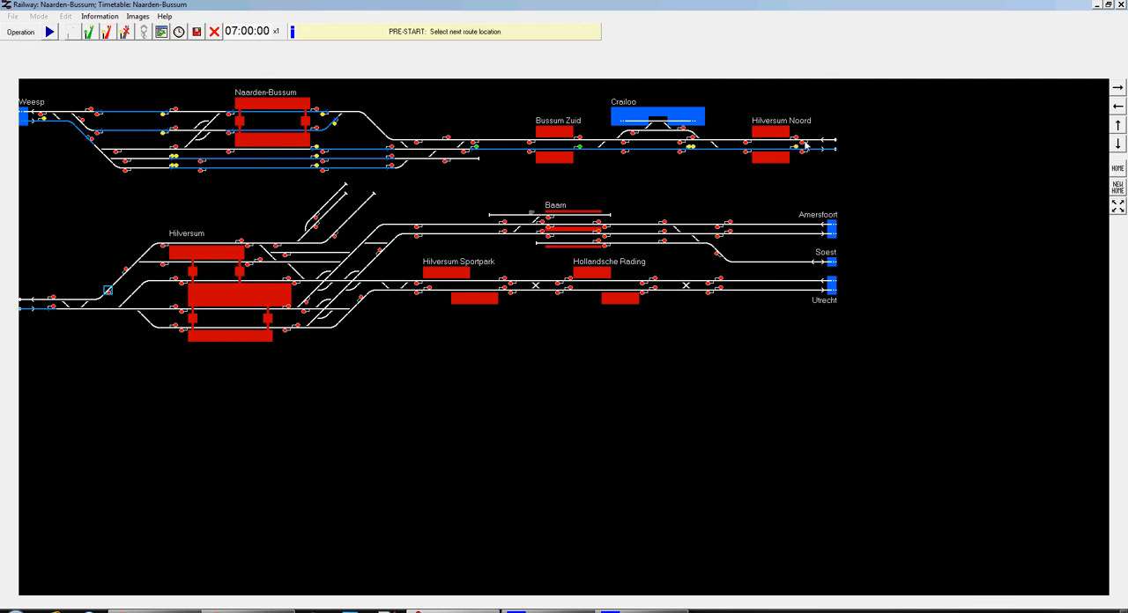
left_click(749, 139)
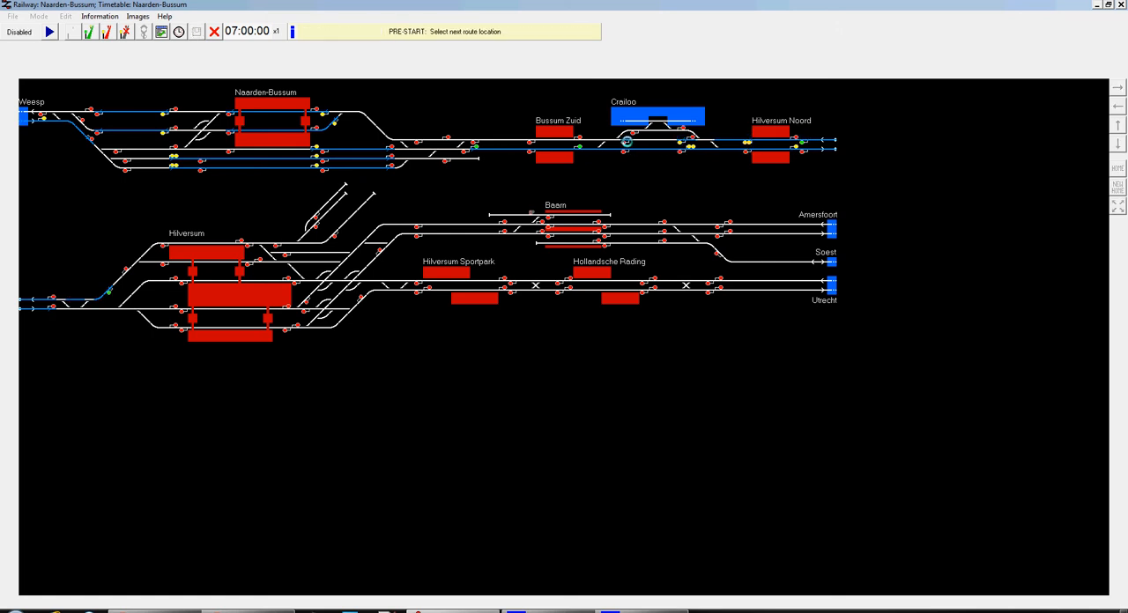
Finish the pending route and set automatic routes from Hilversum Sportpark through Hollandsche Rading toward Utrecht
left_click(625, 141)
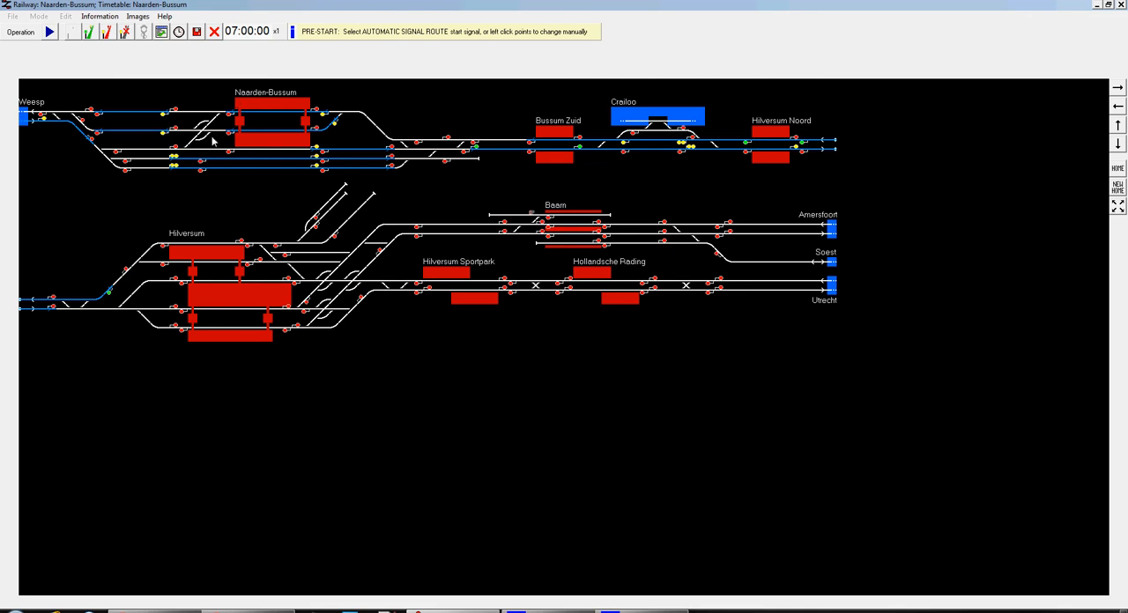
mouse_move(774, 250)
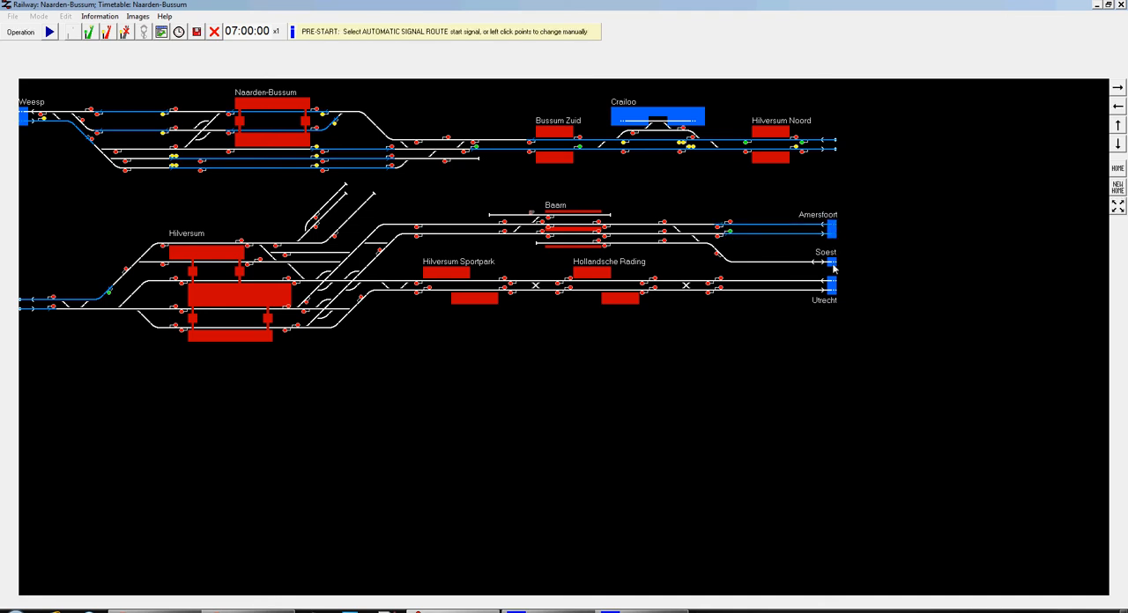
mouse_move(839, 268)
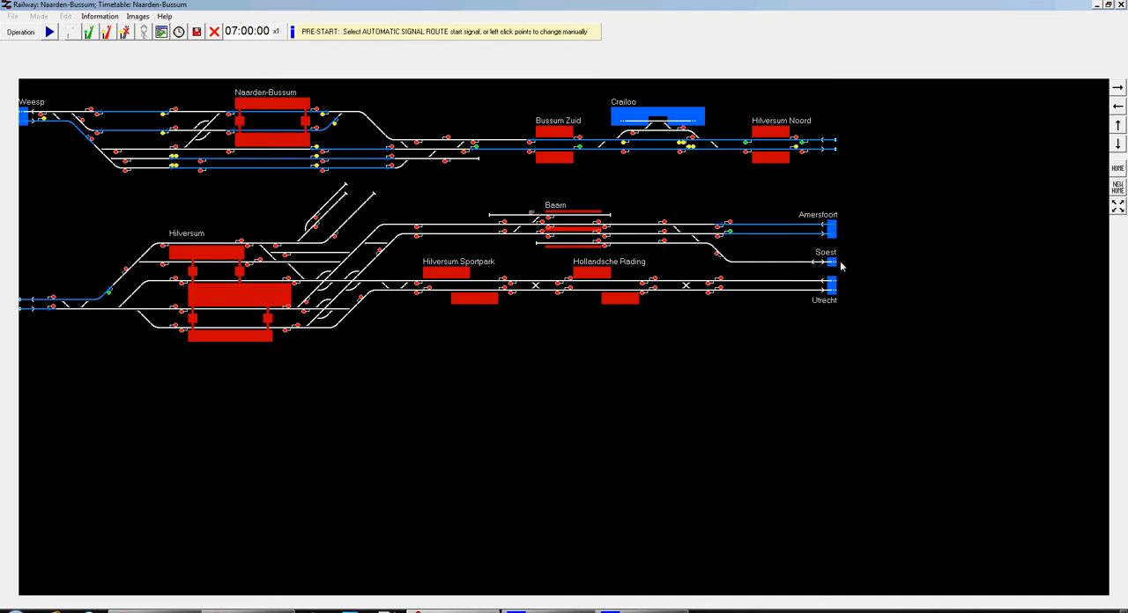
mouse_move(809, 271)
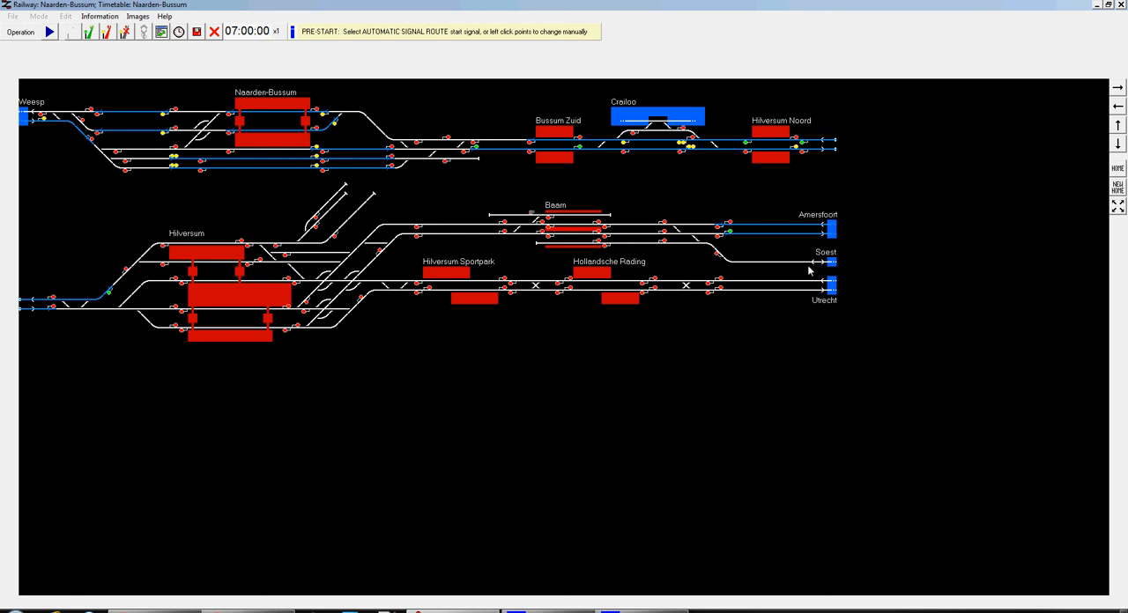
mouse_move(705, 247)
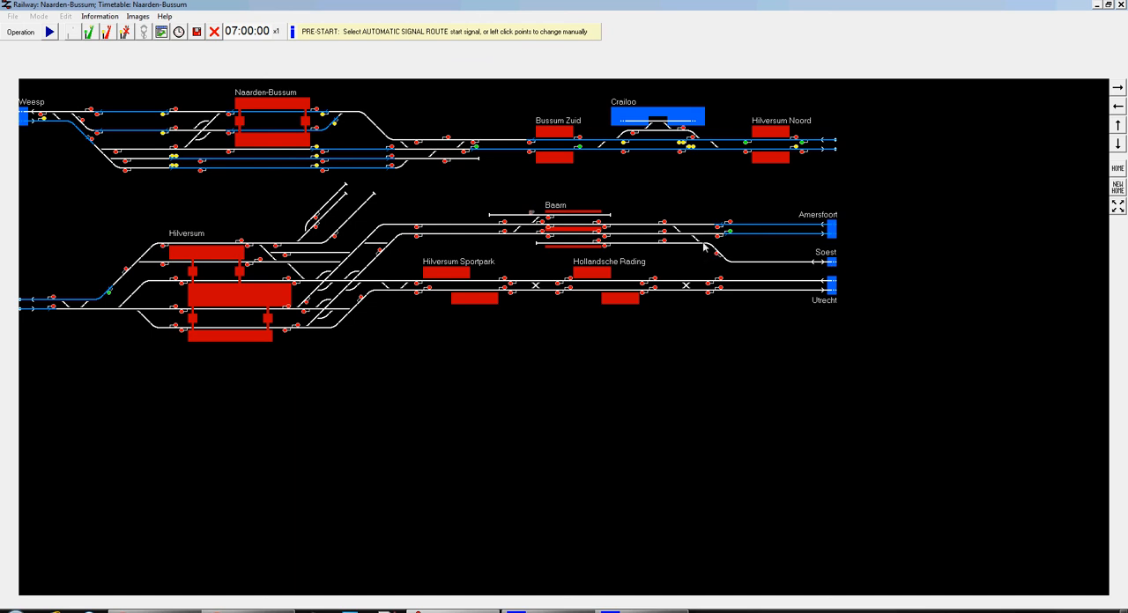
mouse_move(742, 272)
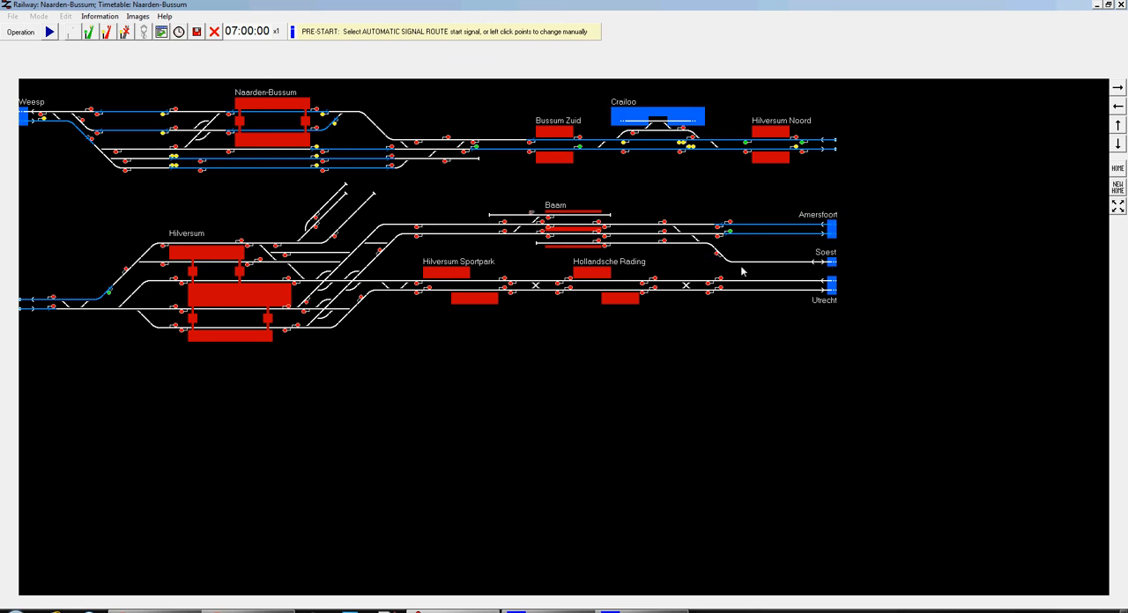
mouse_move(759, 271)
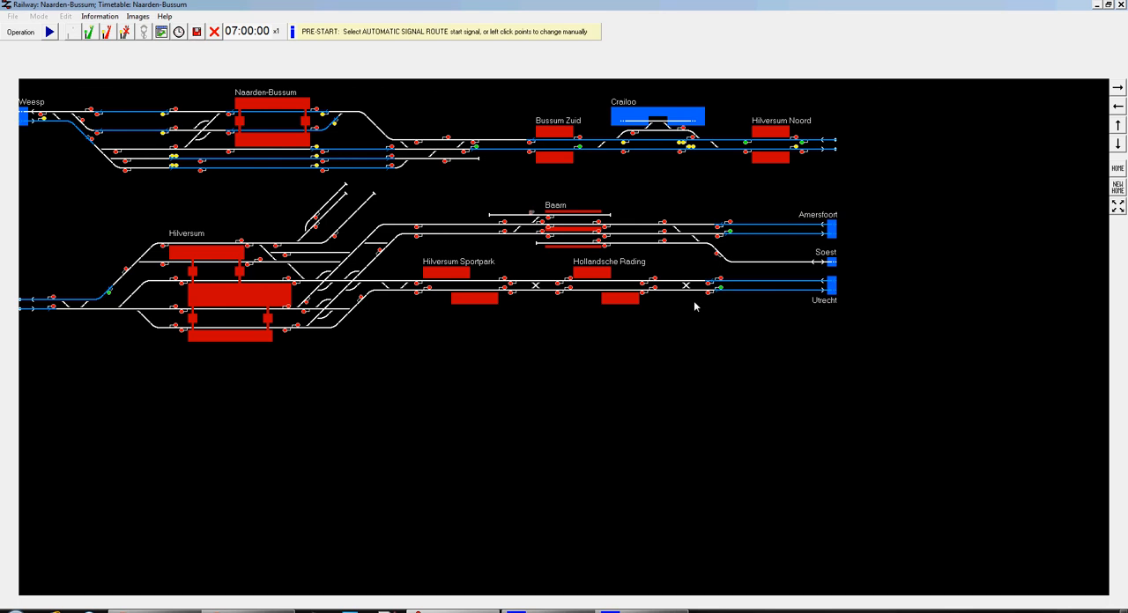
left_click(719, 286)
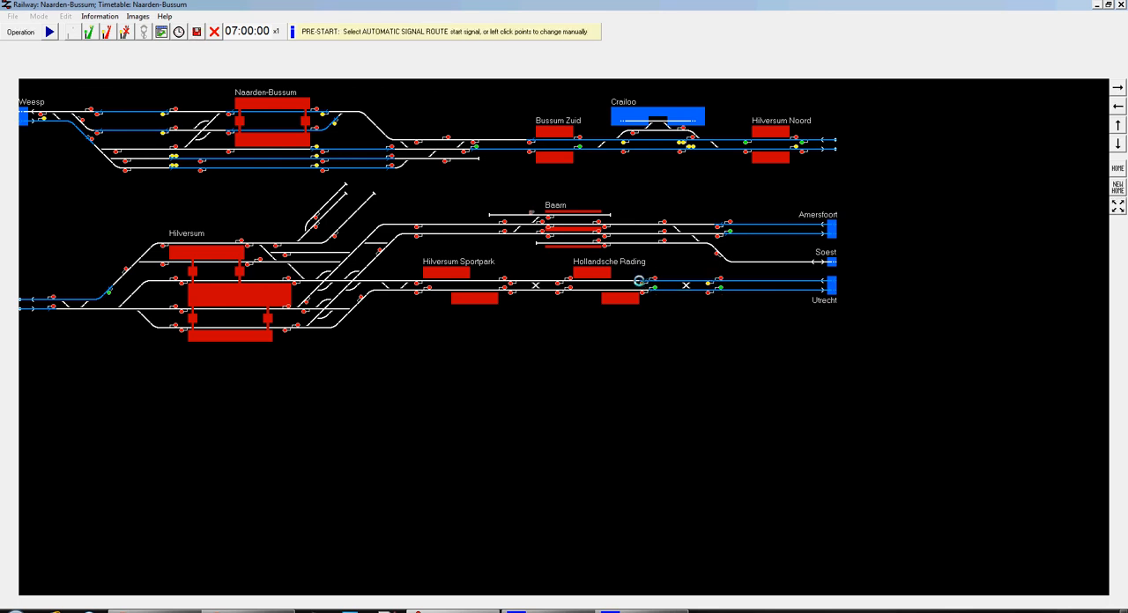
left_click(638, 280)
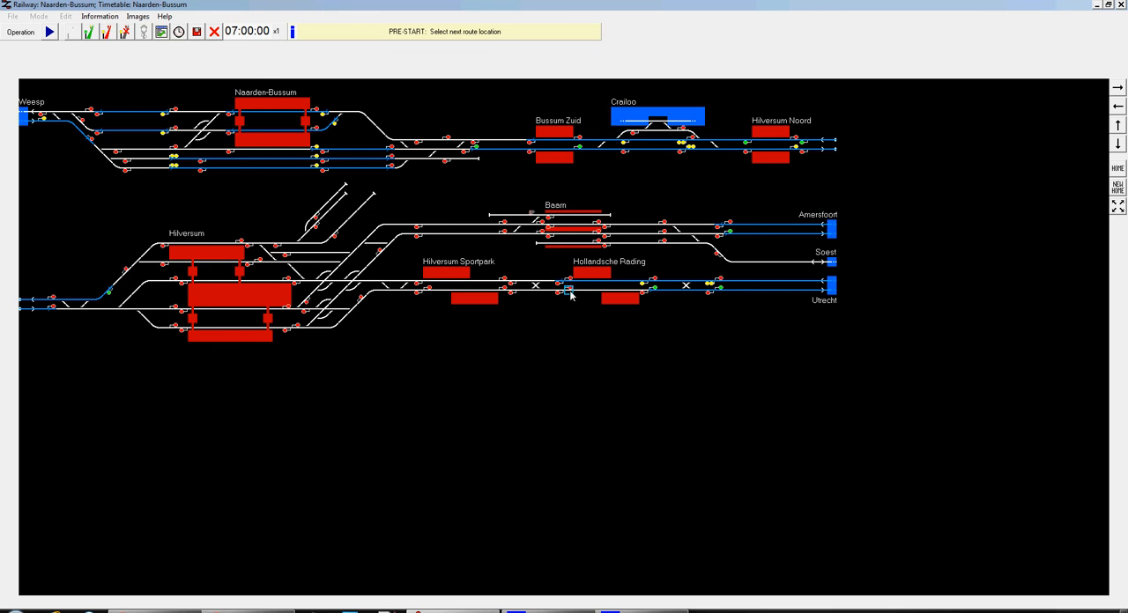
left_click(568, 289)
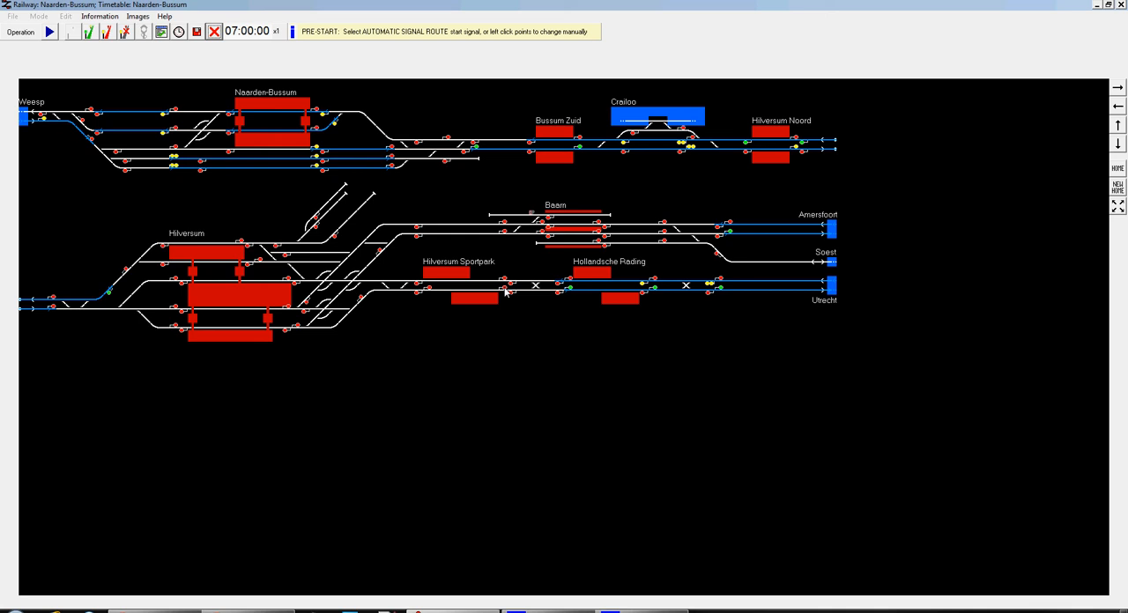
mouse_move(515, 296)
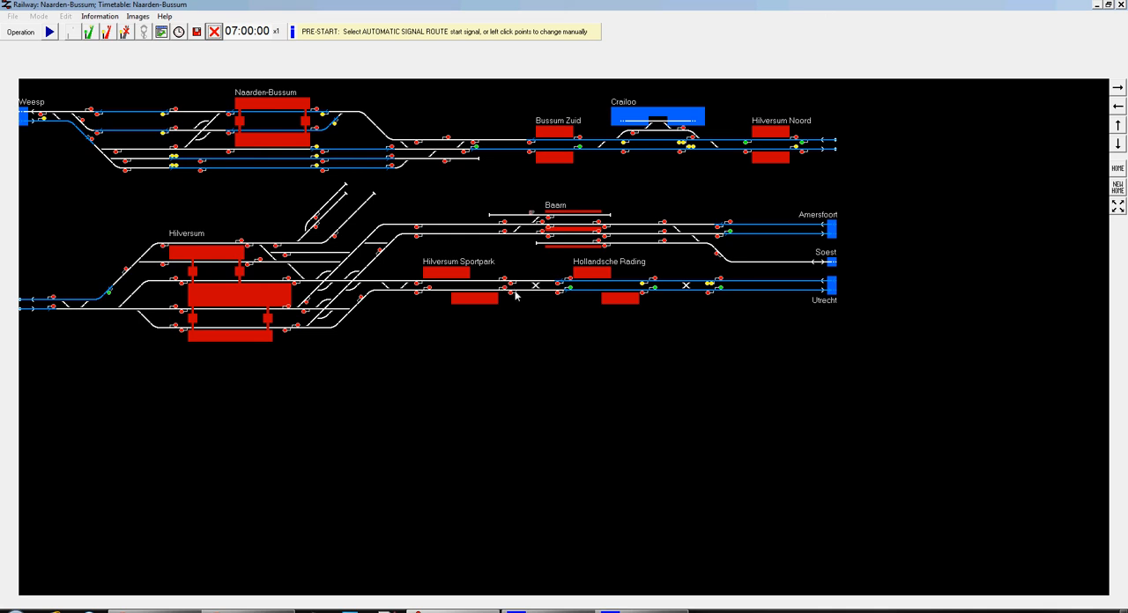
left_click(503, 291)
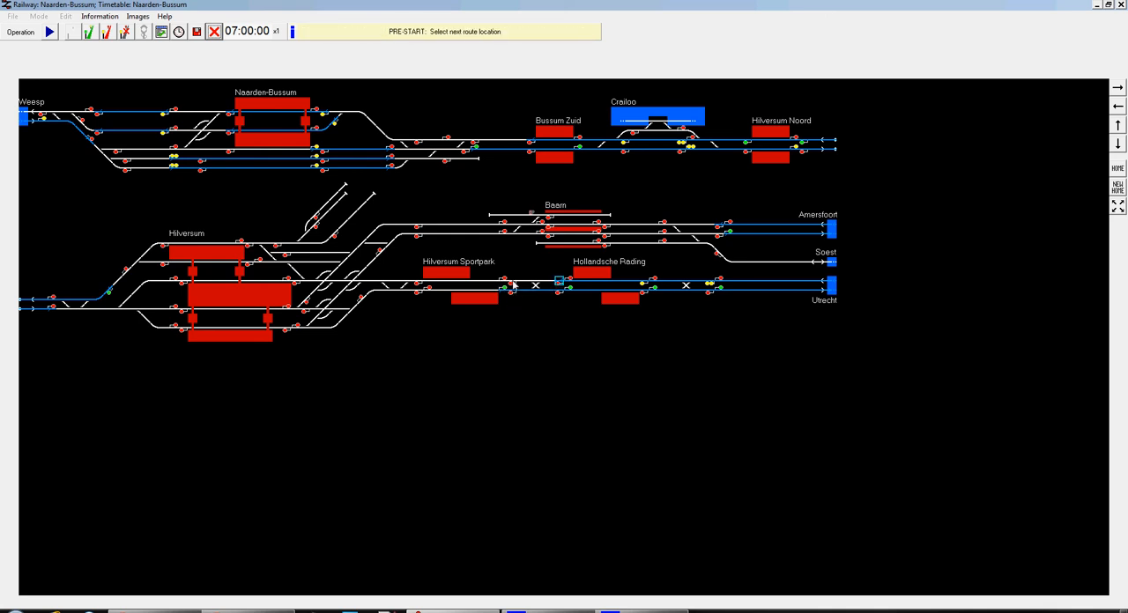
left_click(419, 284)
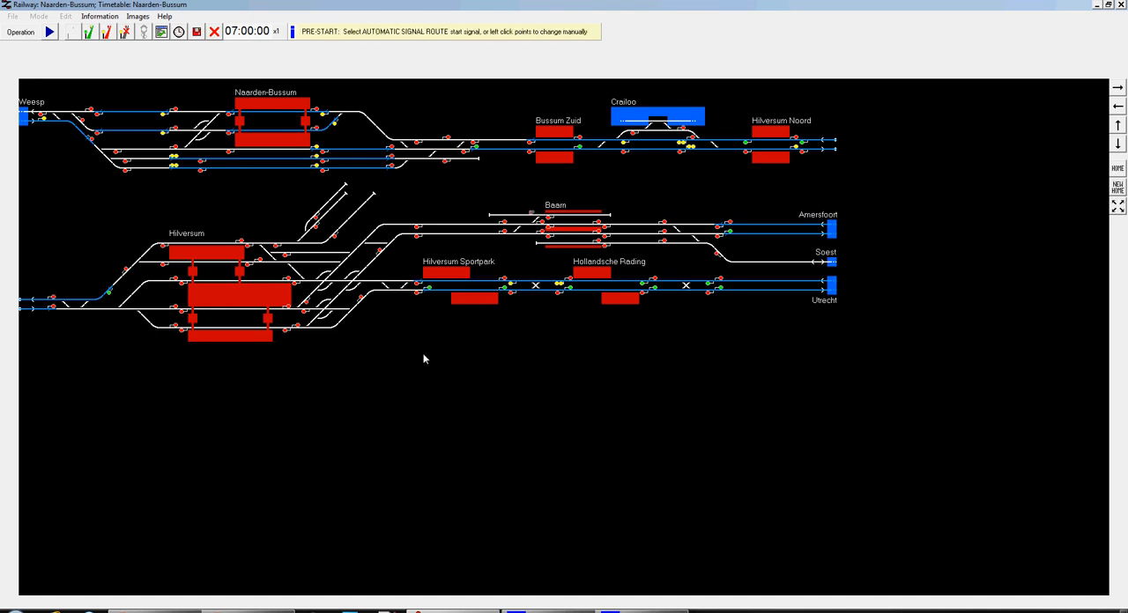
mouse_move(726, 245)
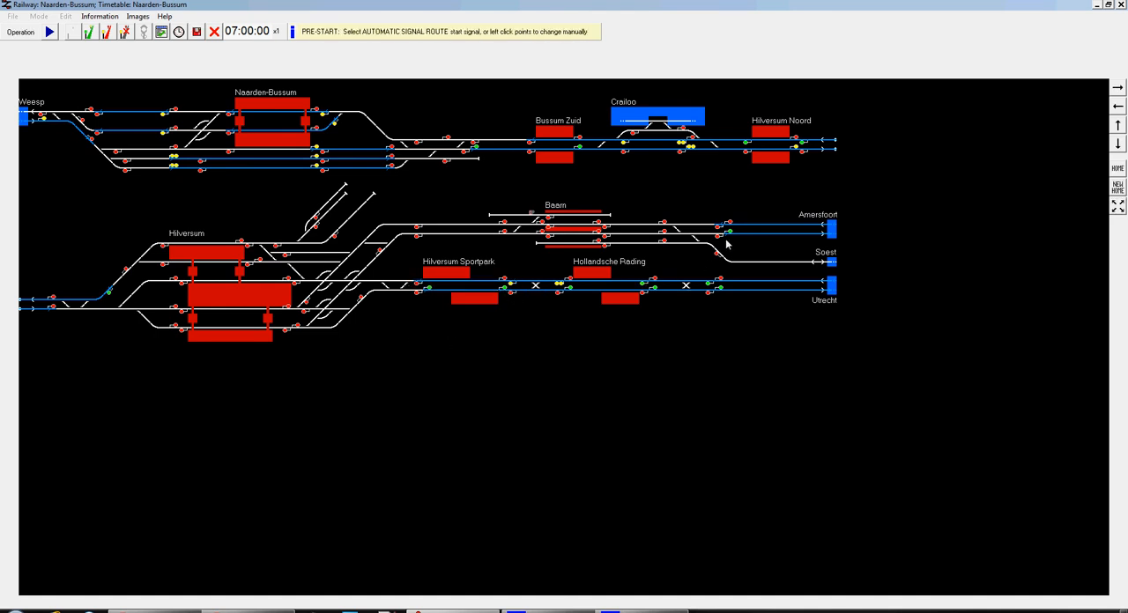
Set automatic routes along the eastern lines toward Amersfoort
left_click(719, 225)
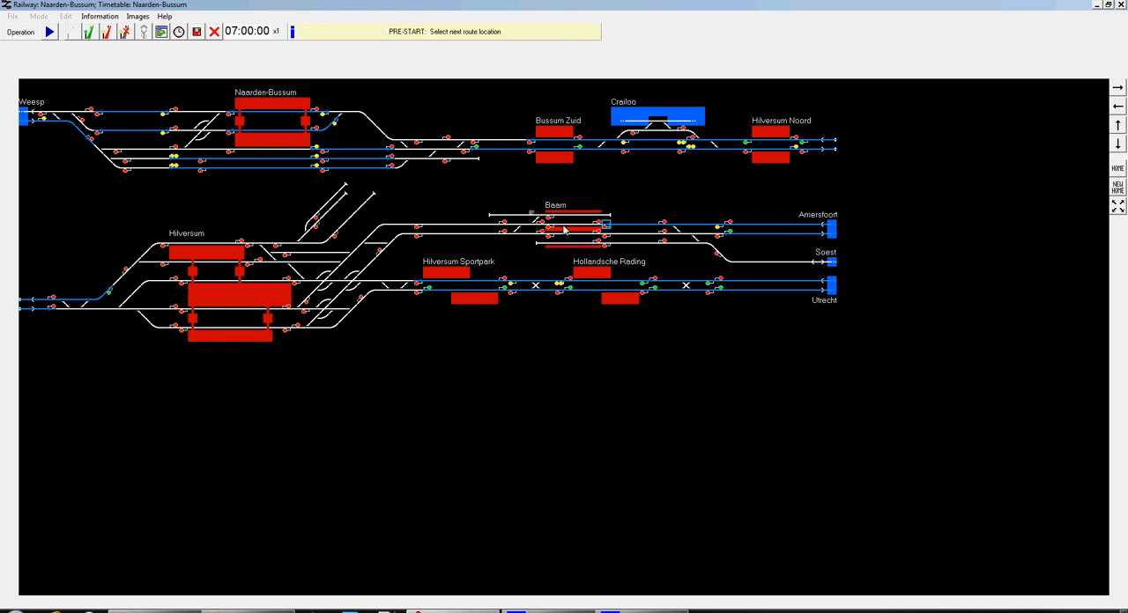
left_click(553, 229)
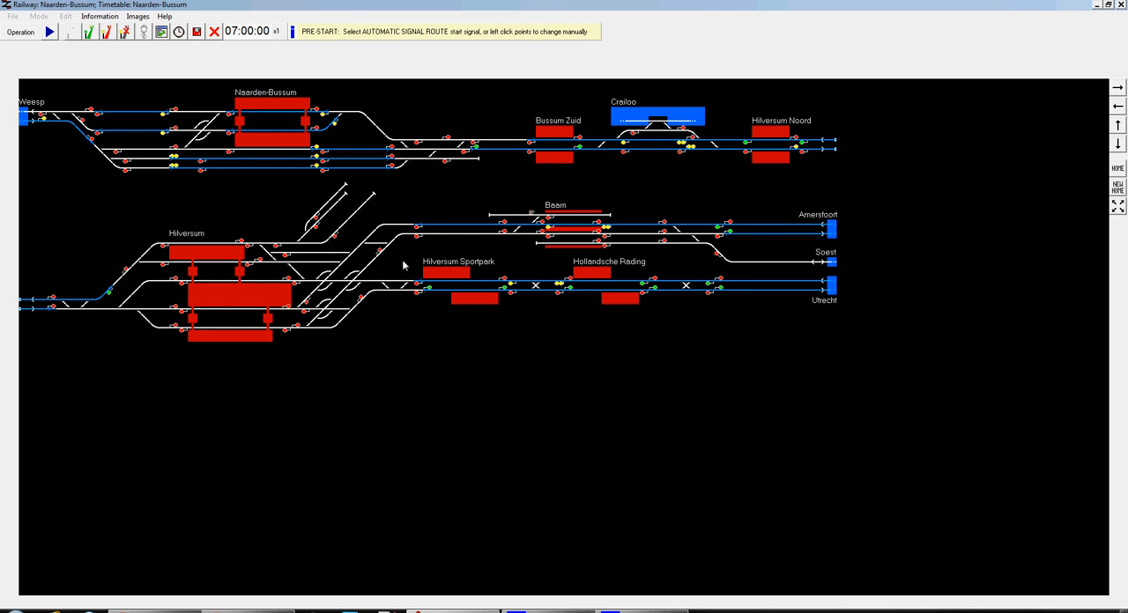
left_click(502, 233)
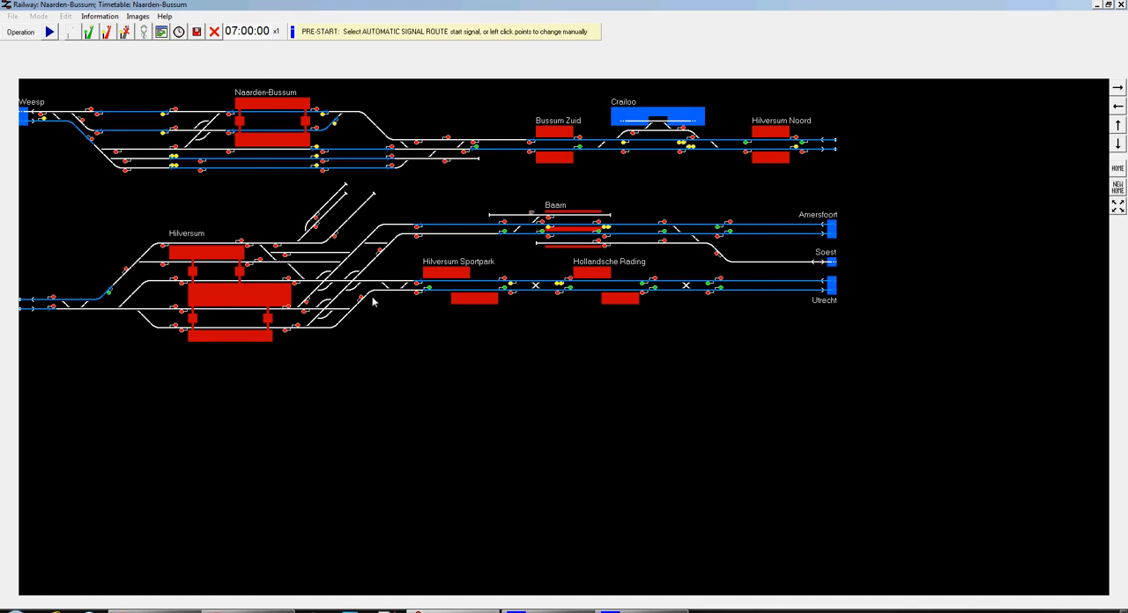
mouse_move(342, 342)
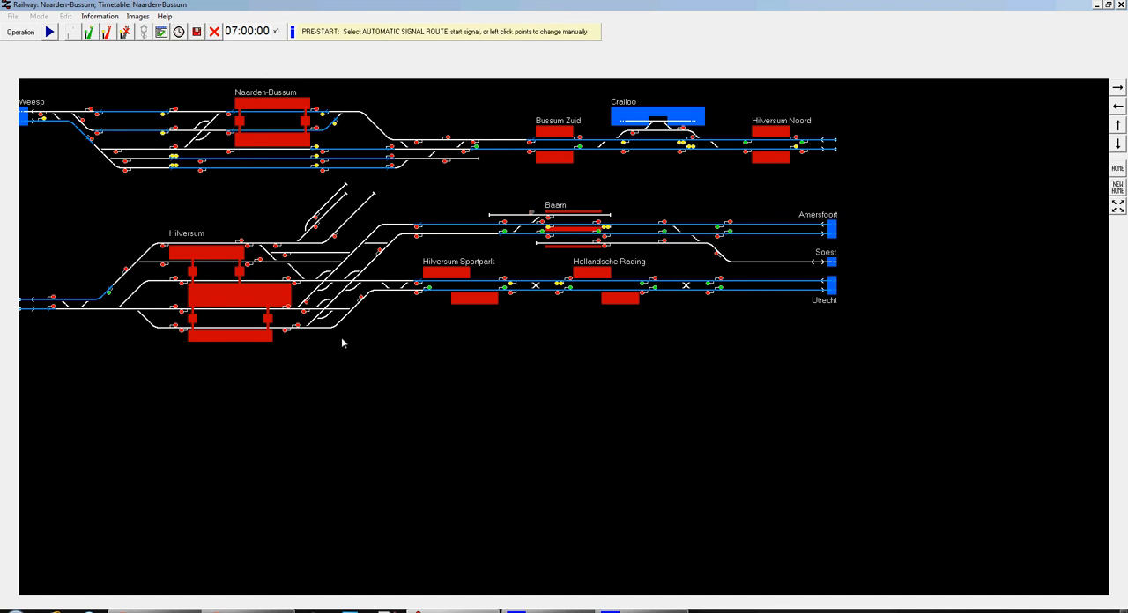
mouse_move(399, 363)
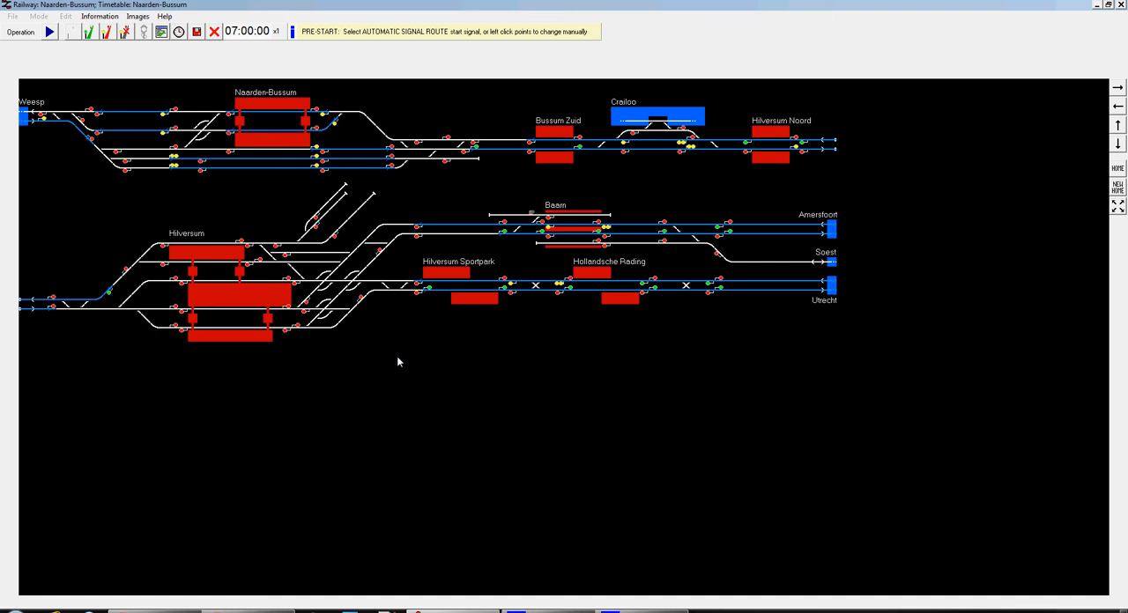
Toggle between preferred and automatic route modes, then start a preferred route west of Hilversum
left_click(71, 32)
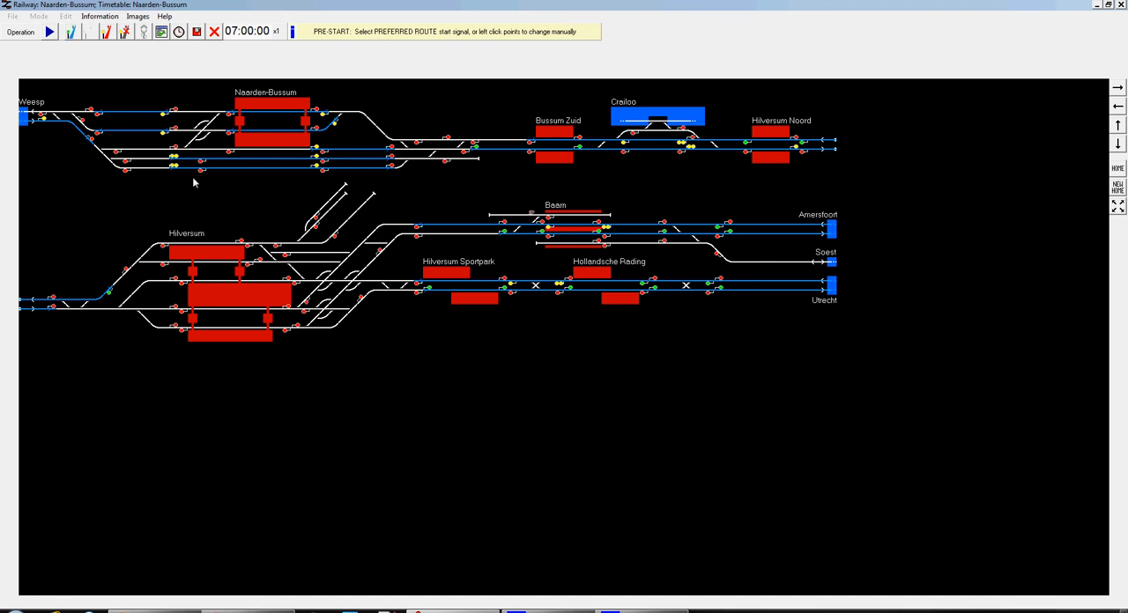
left_click(92, 139)
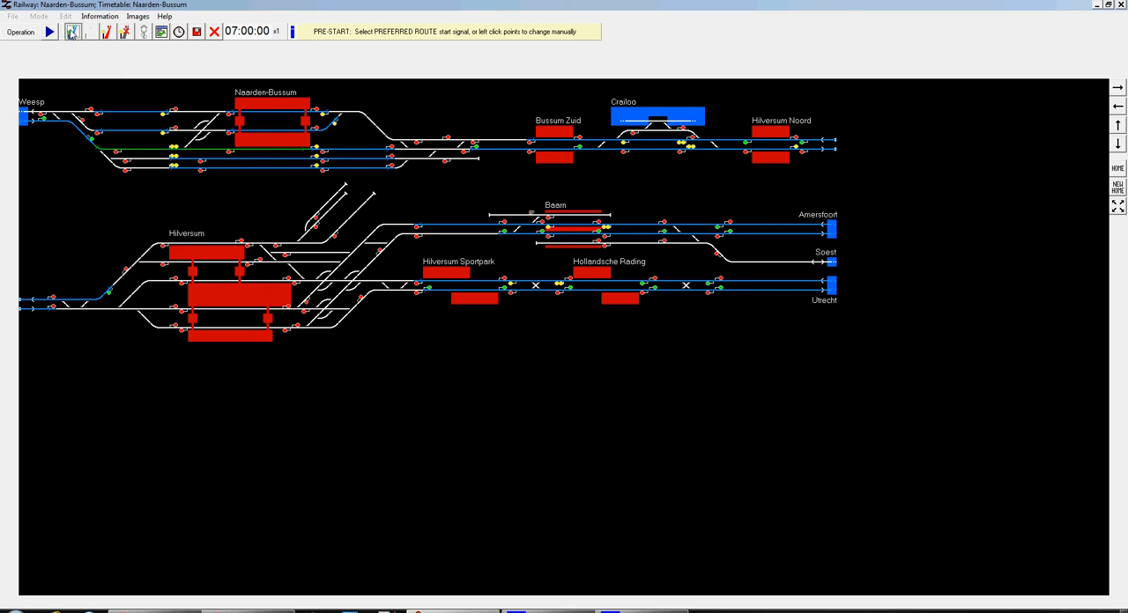
left_click(88, 32)
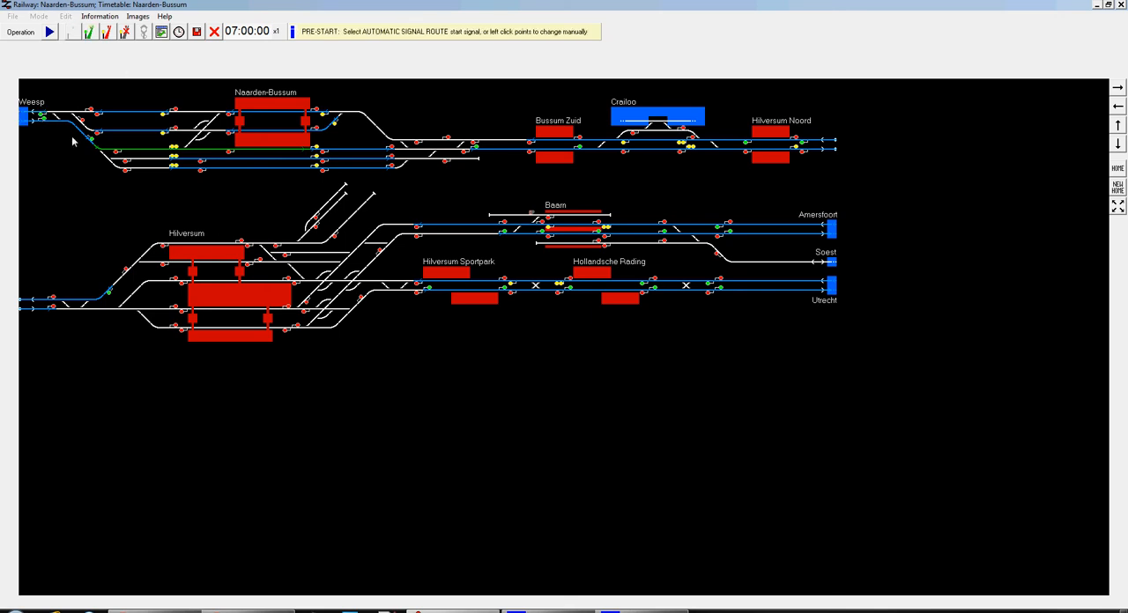
mouse_move(152, 179)
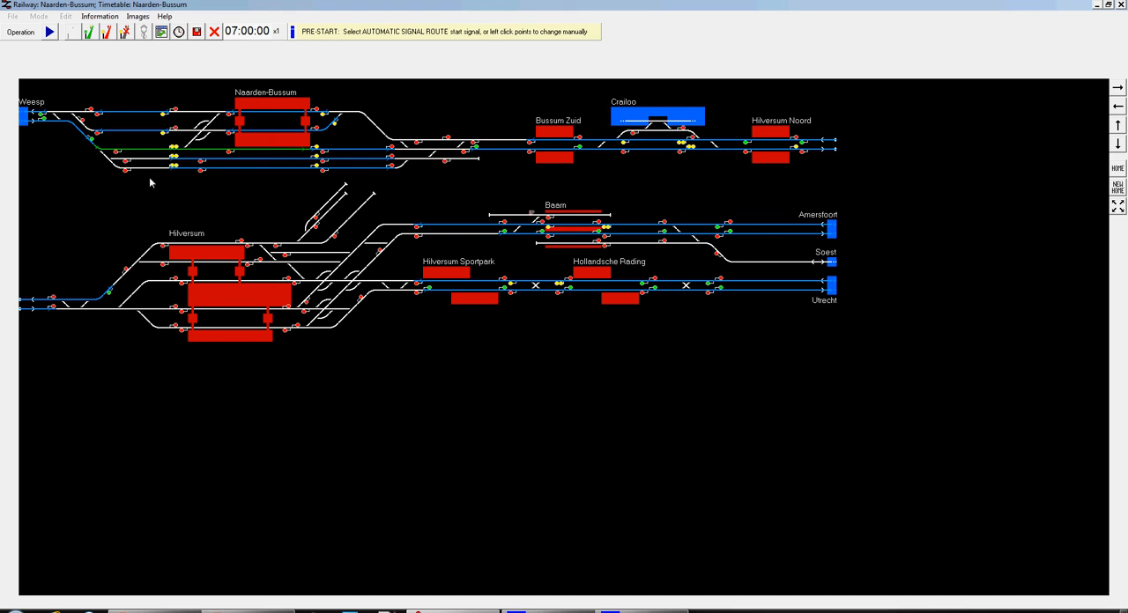
mouse_move(169, 331)
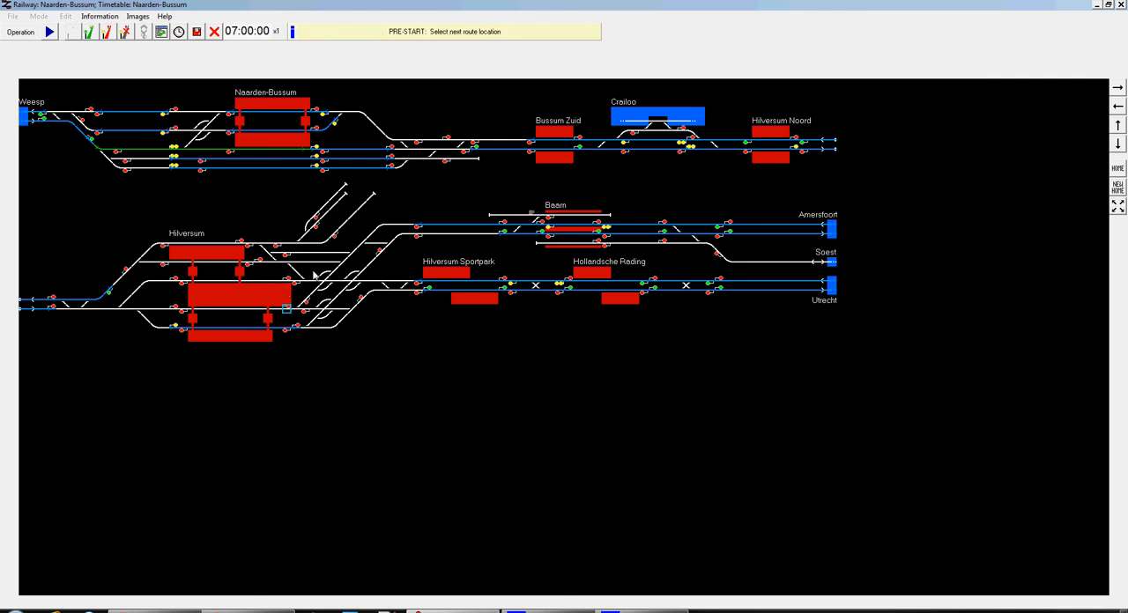
mouse_move(251, 247)
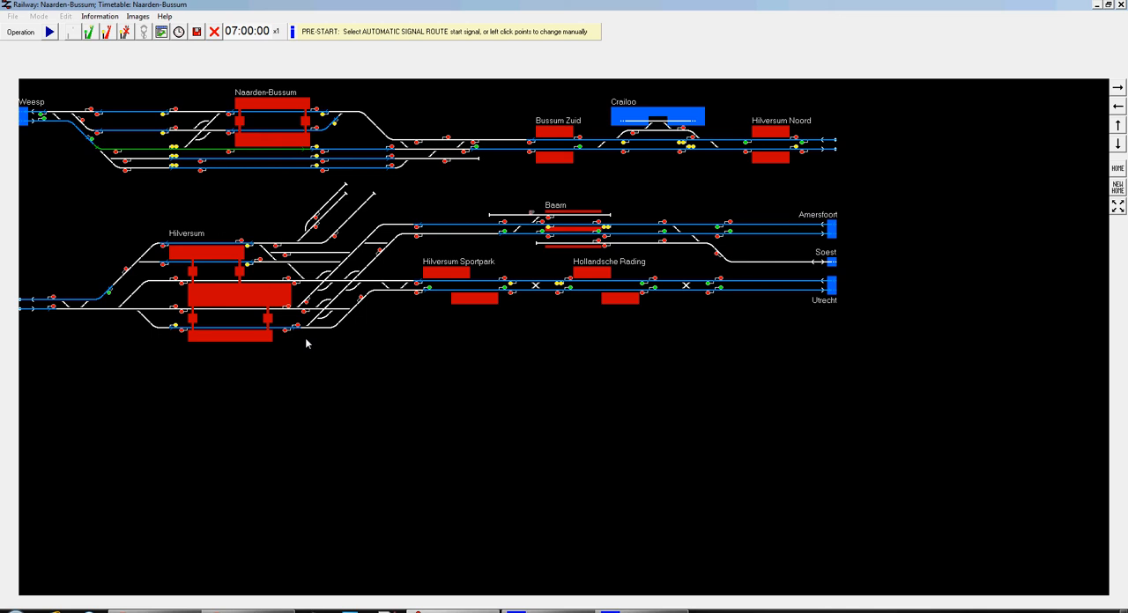
left_click(88, 32)
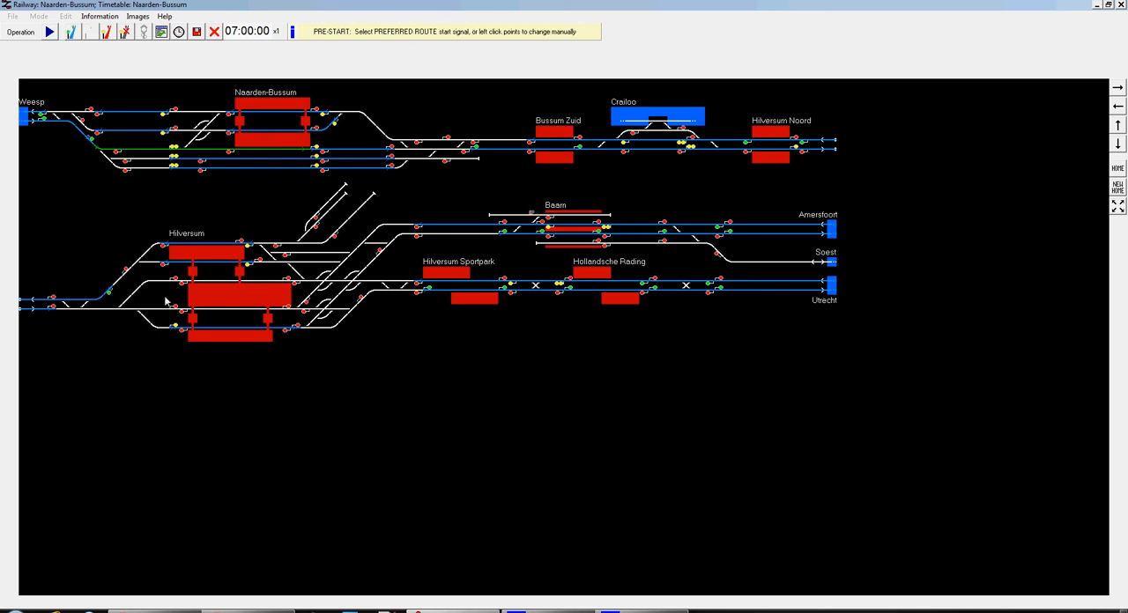
left_click(164, 243)
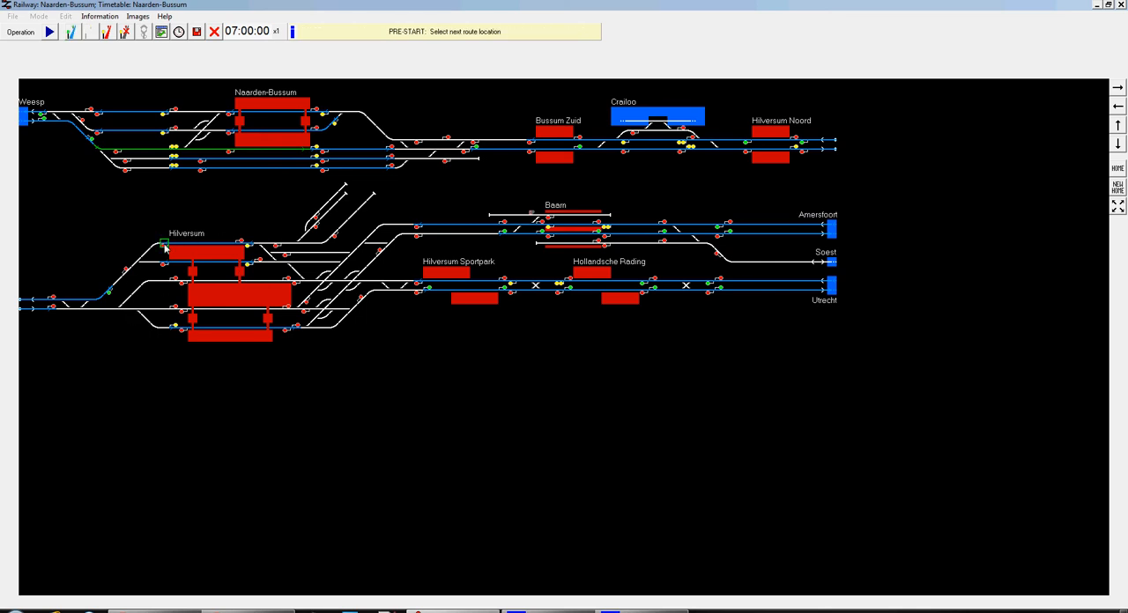
End the green preferred route at the signal into Hilversum from the west
left_click(164, 243)
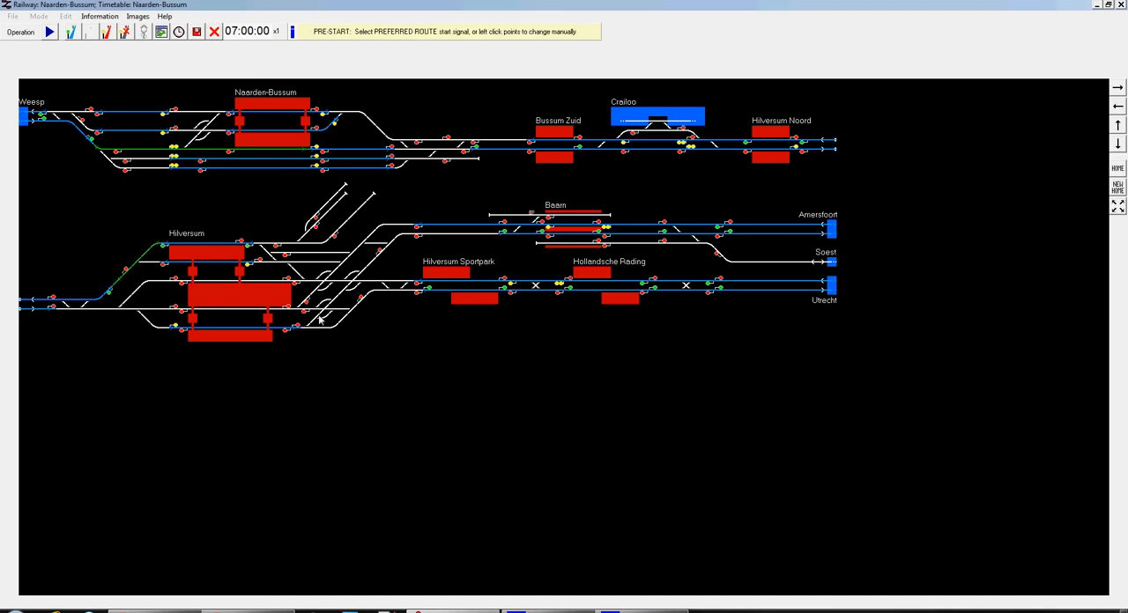
mouse_move(50, 31)
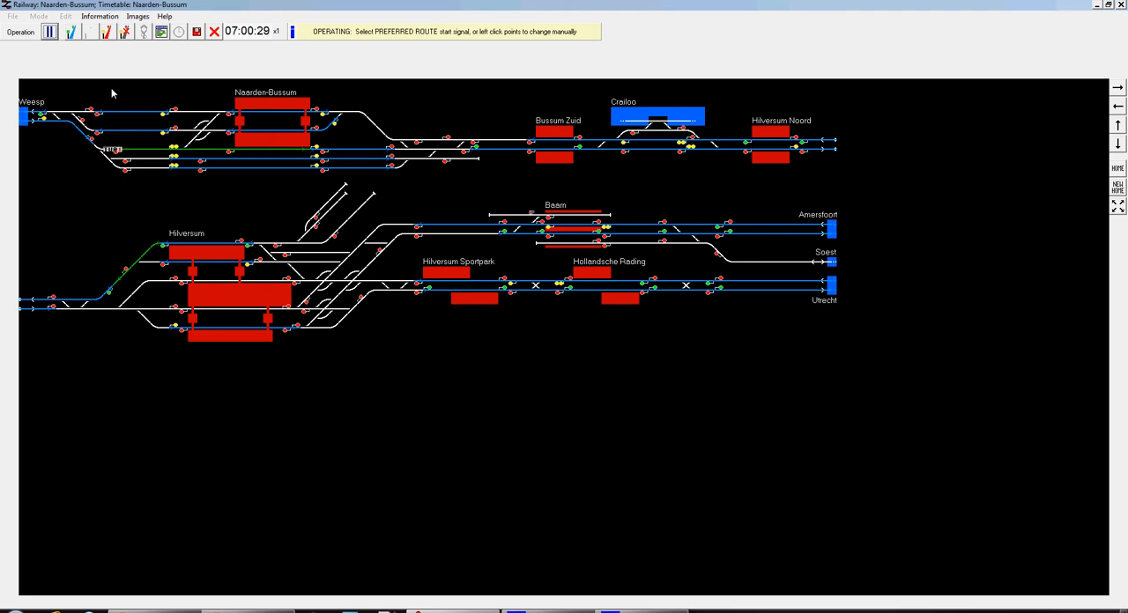
mouse_move(49, 32)
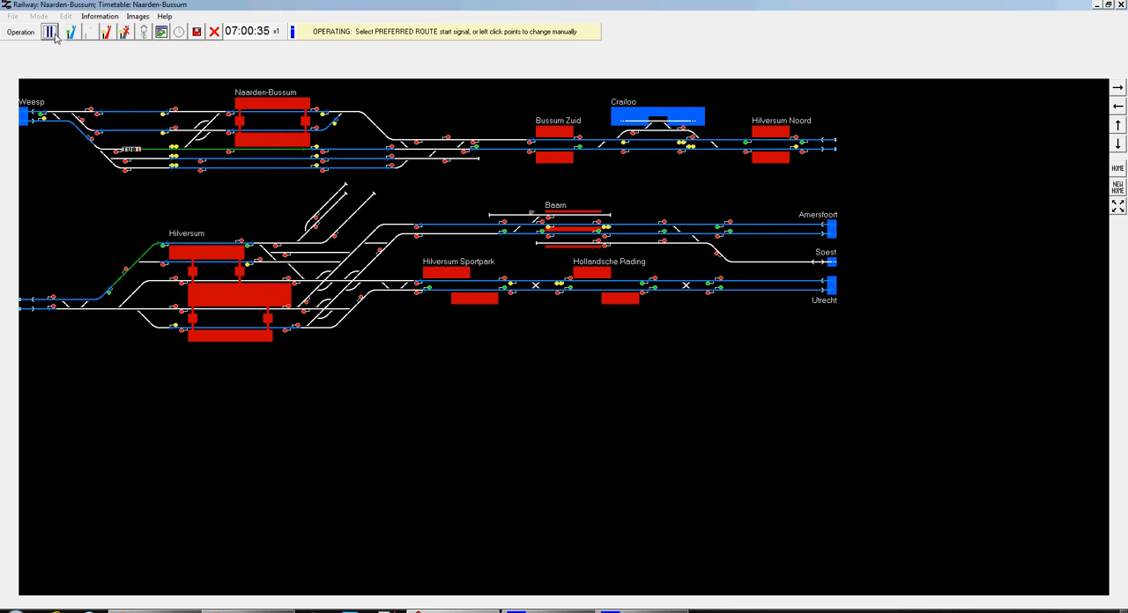
mouse_move(81, 58)
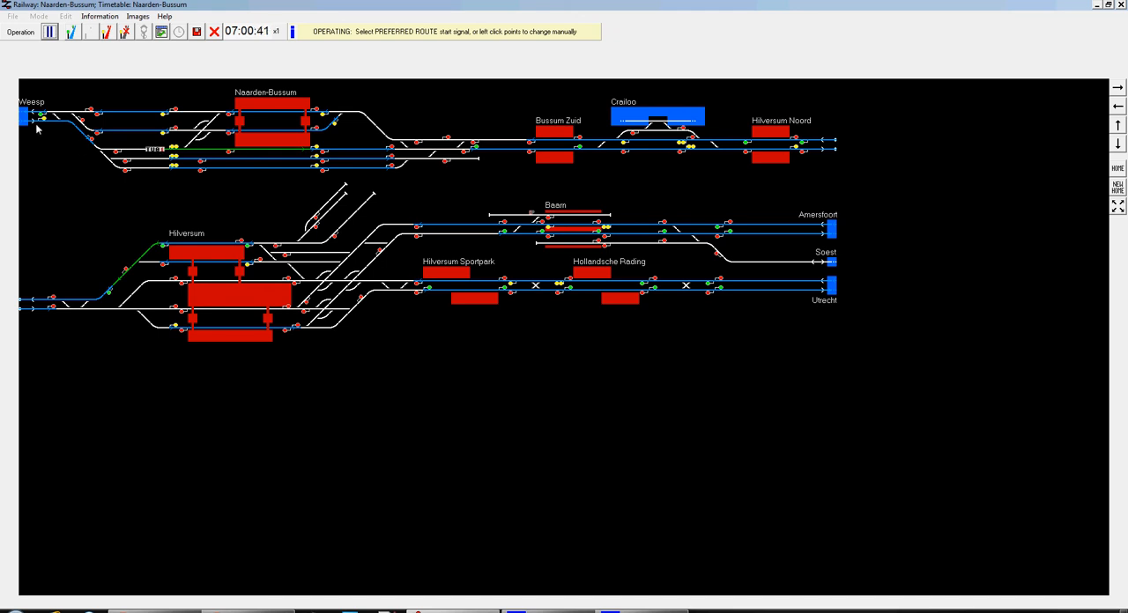
mouse_move(150, 180)
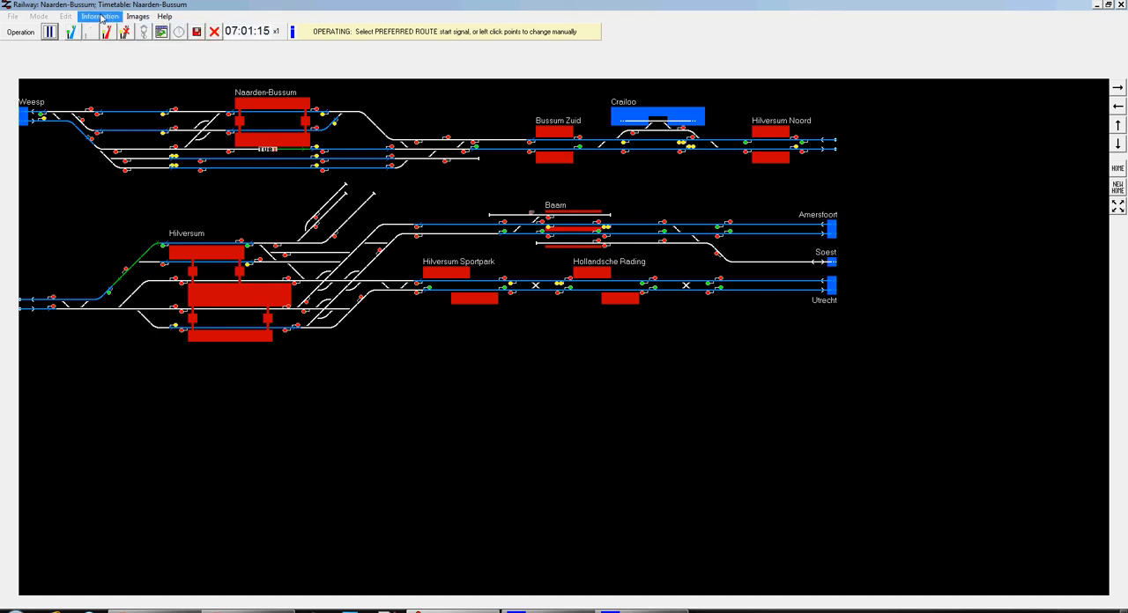
Start another preferred route at the signal on the lower western line toward Hilversum
left_click(99, 16)
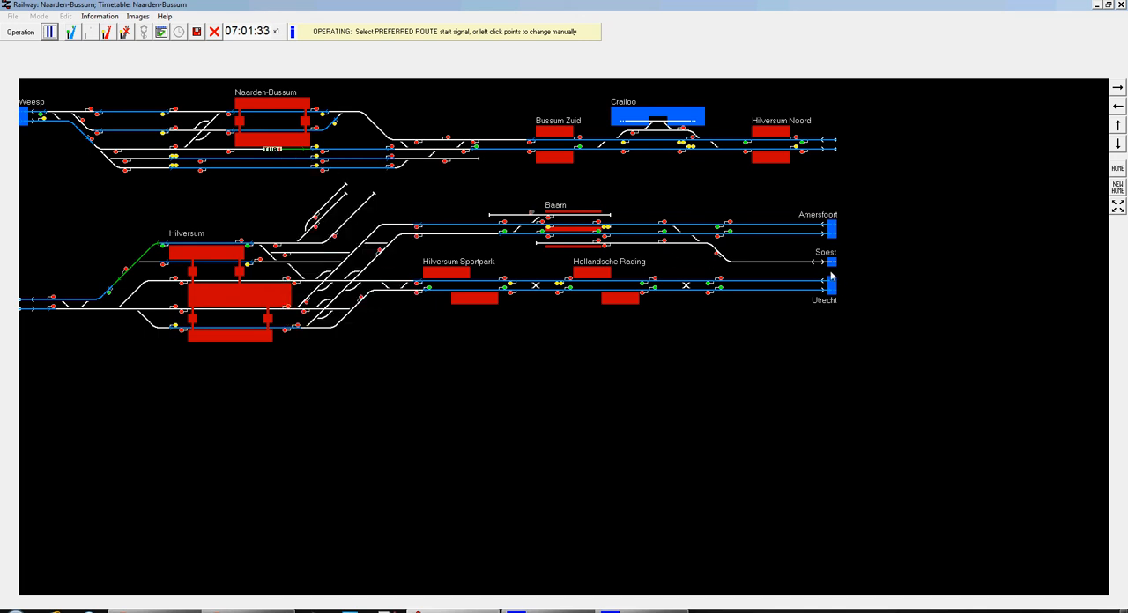
mouse_move(814, 305)
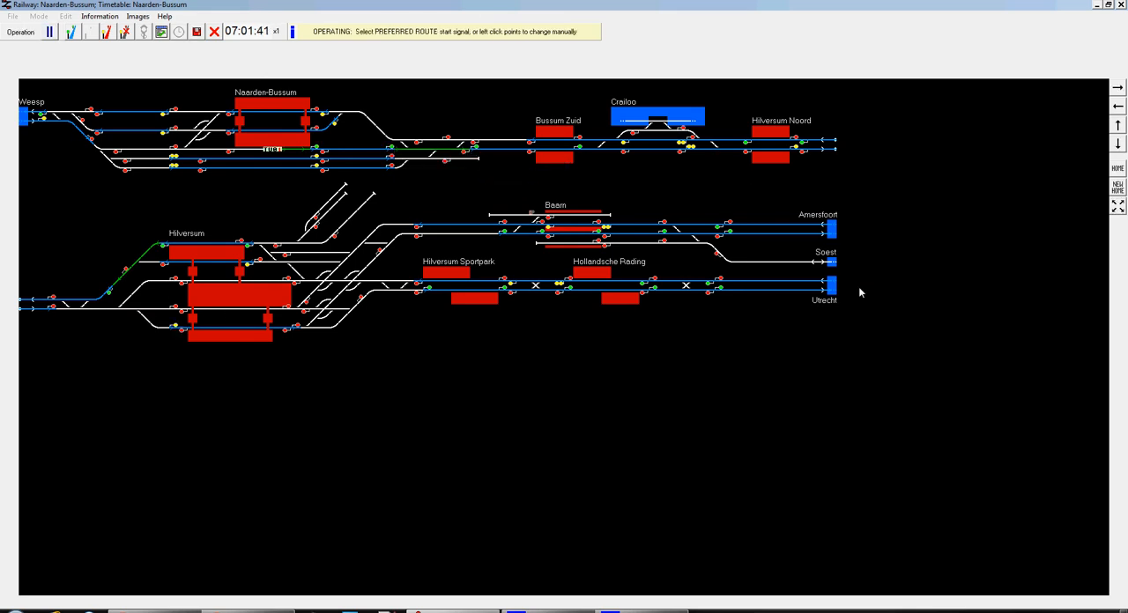
mouse_move(58, 313)
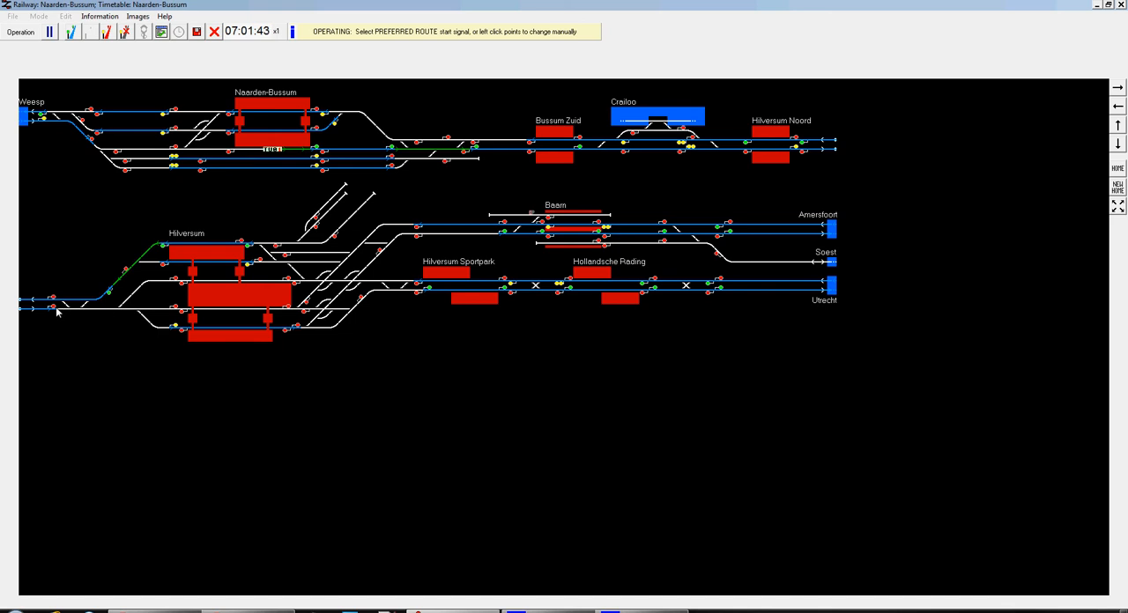
left_click(57, 310)
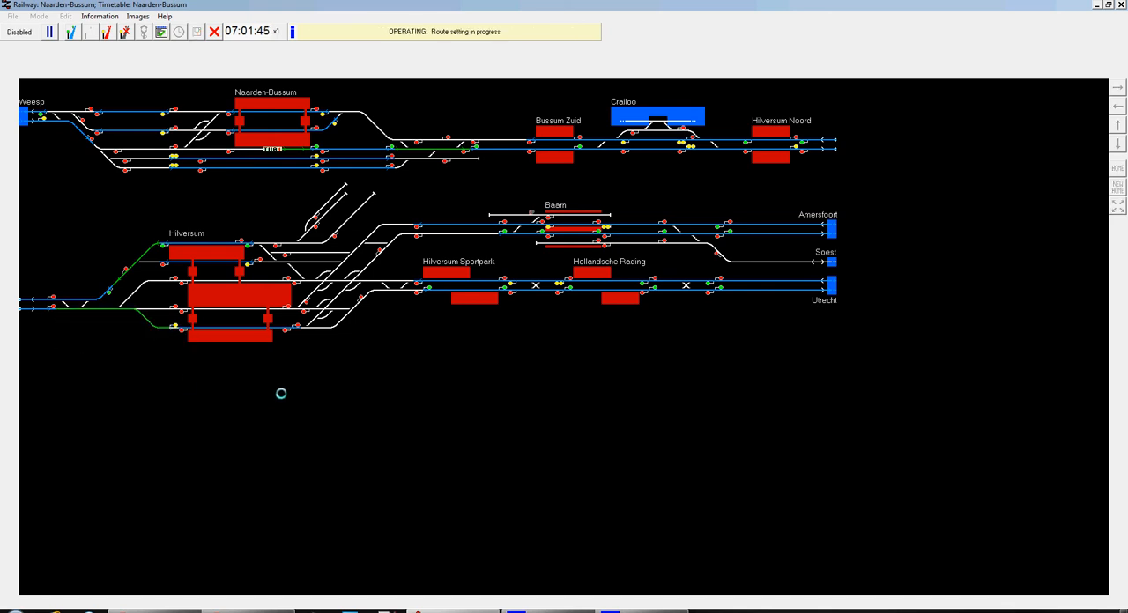
mouse_move(297, 328)
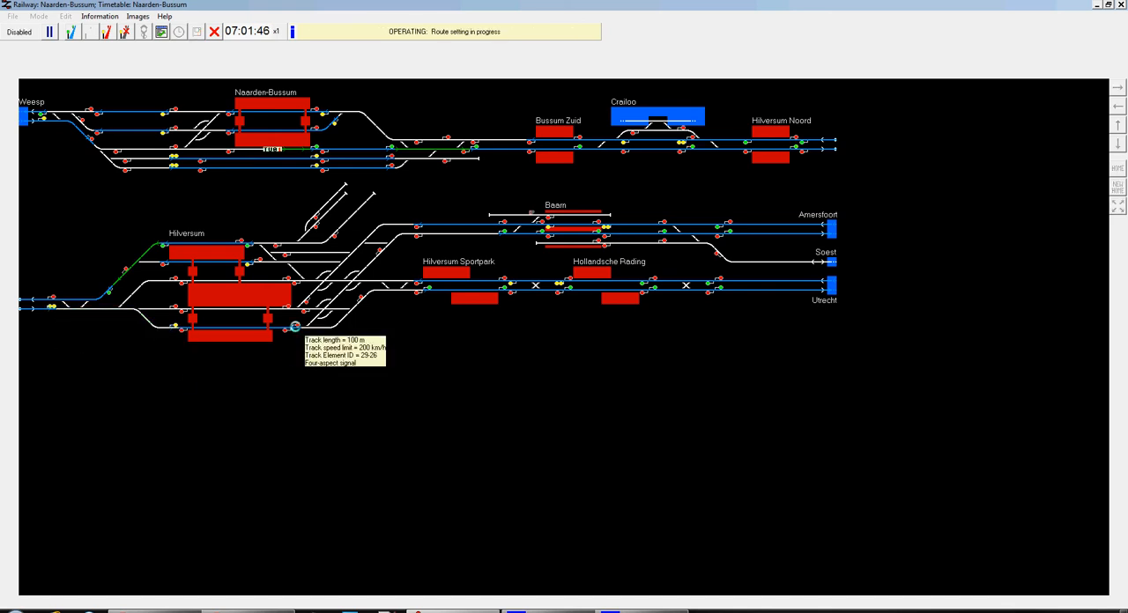
mouse_move(360, 303)
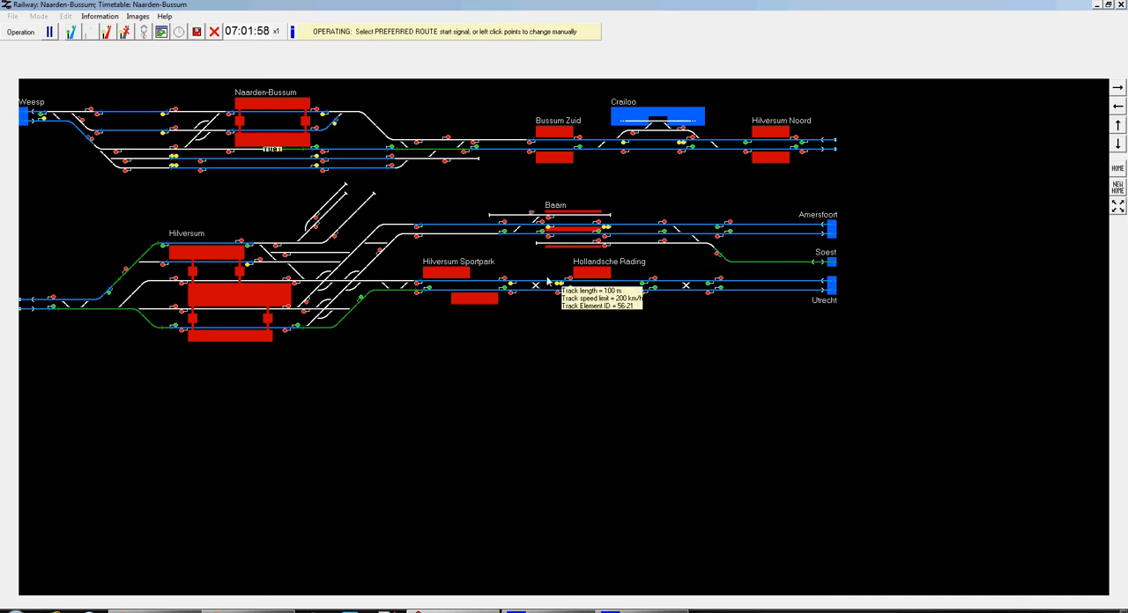
mouse_move(21, 123)
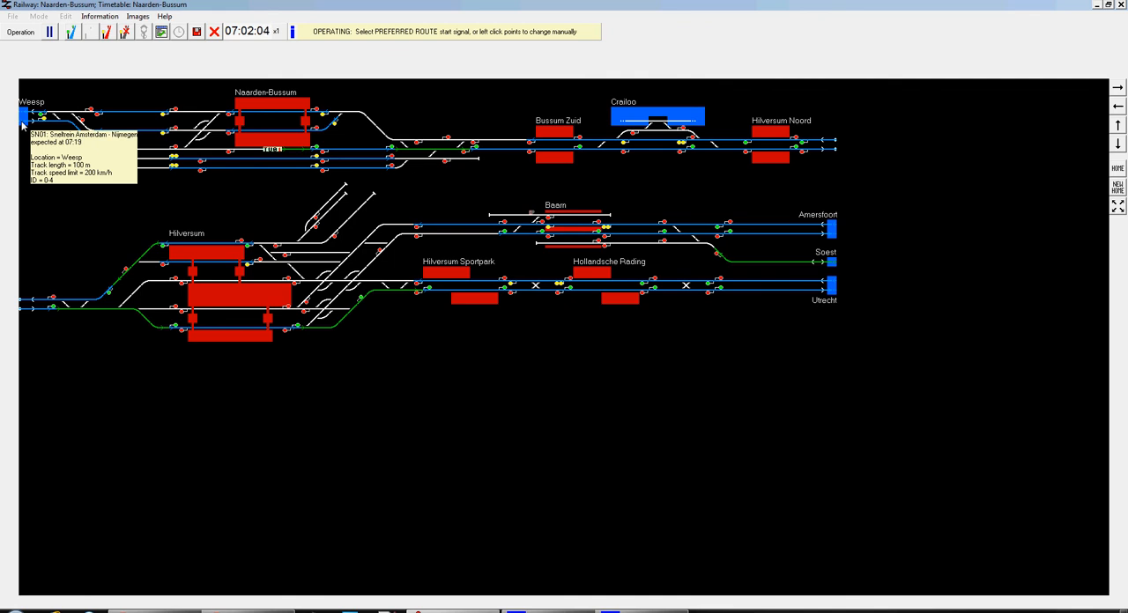
mouse_move(533, 238)
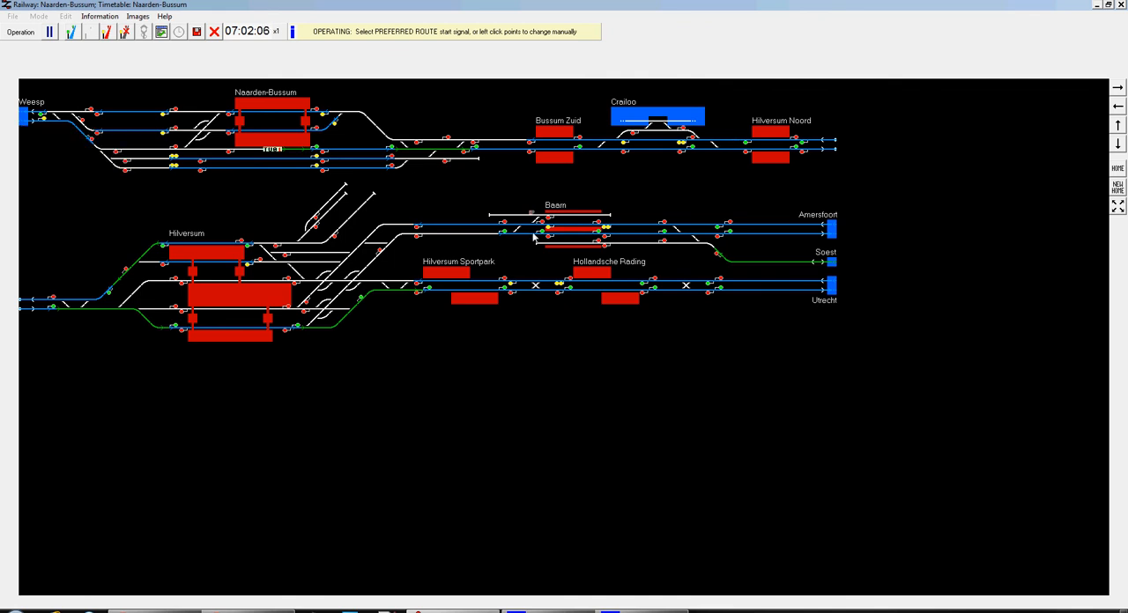
mouse_move(830, 227)
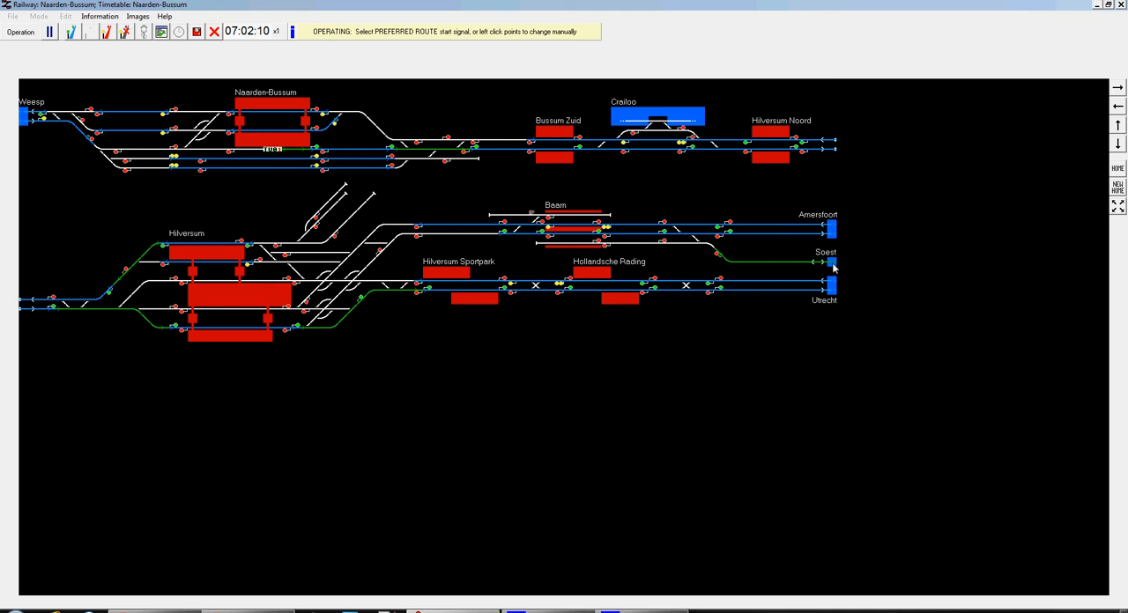
mouse_move(832, 265)
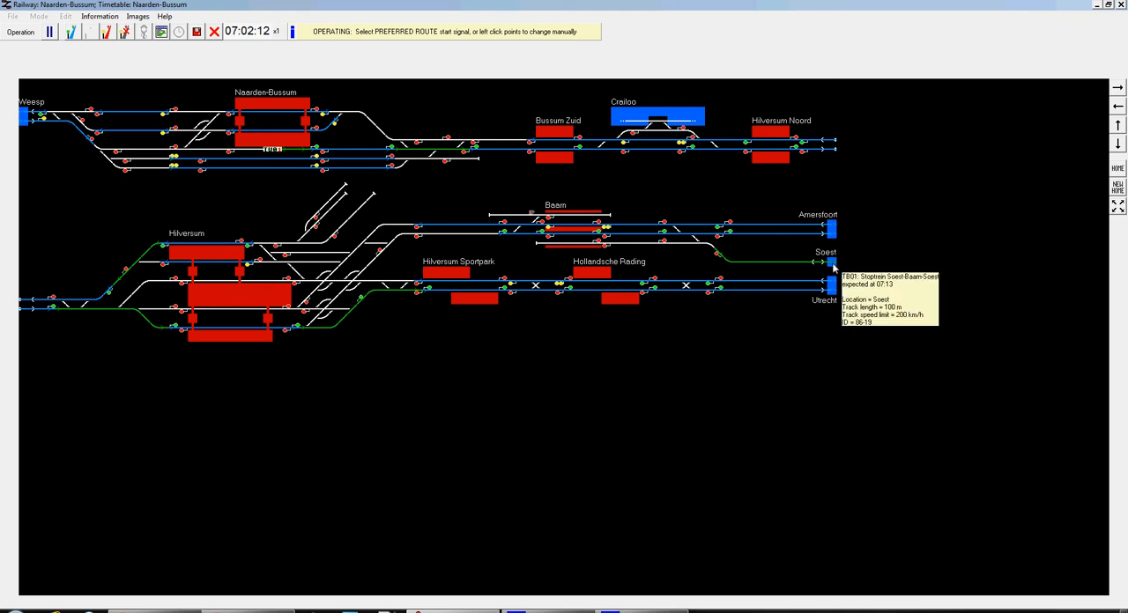
mouse_move(834, 284)
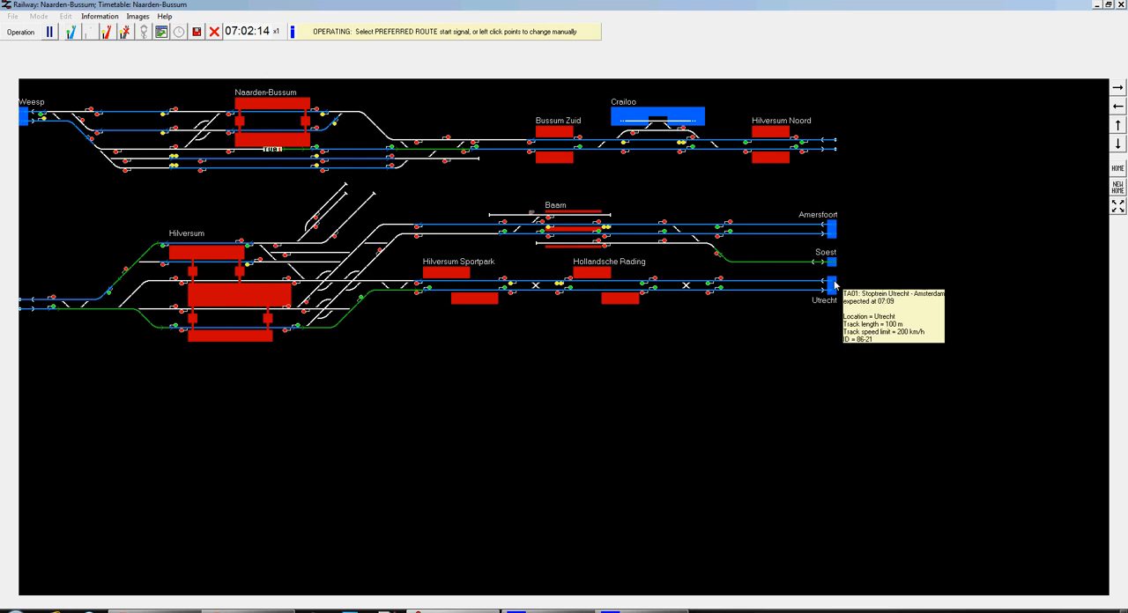